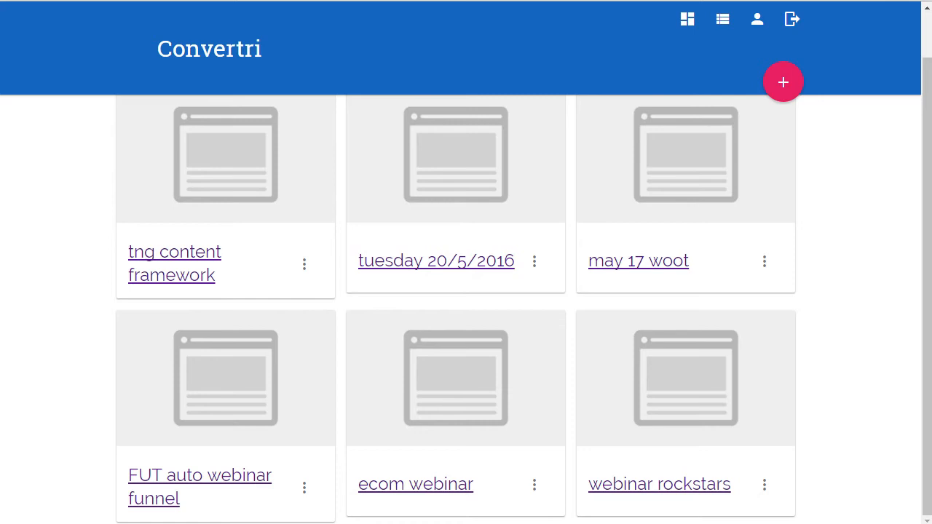
{"action": "mouse_move", "coordinate": [875, 102]}
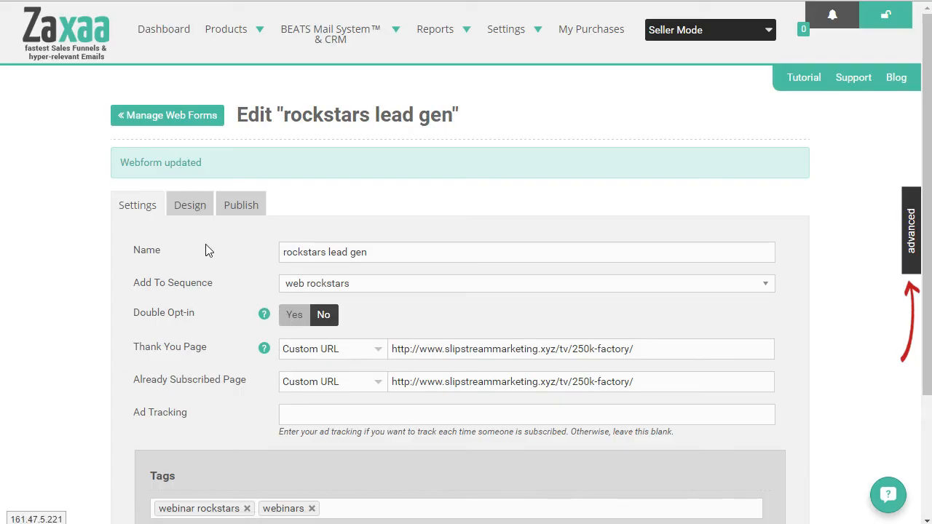
{"action": "mouse_move", "coordinate": [401, 79]}
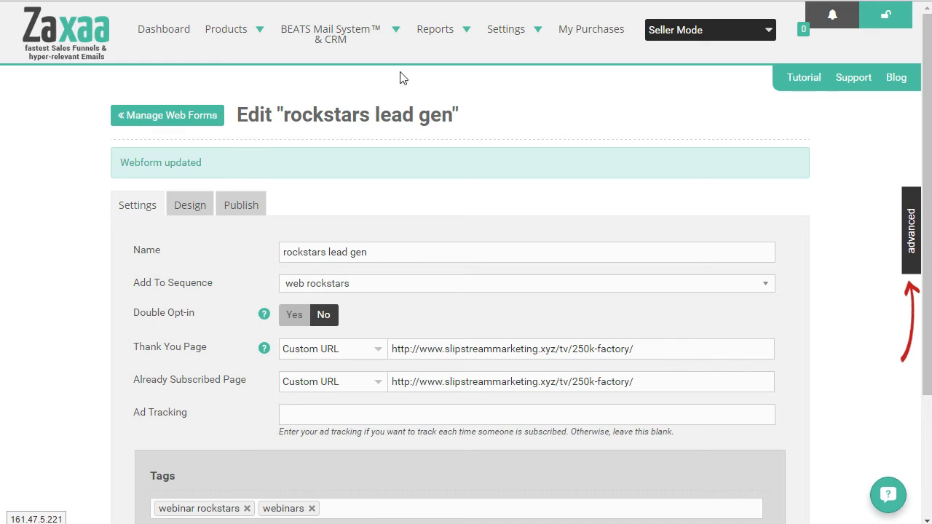
Step: View the design of Zaxaa's 'rockstars lead gen' web form previewing the webinar ticket signup
{"action": "left_click", "coordinate": [329, 29]}
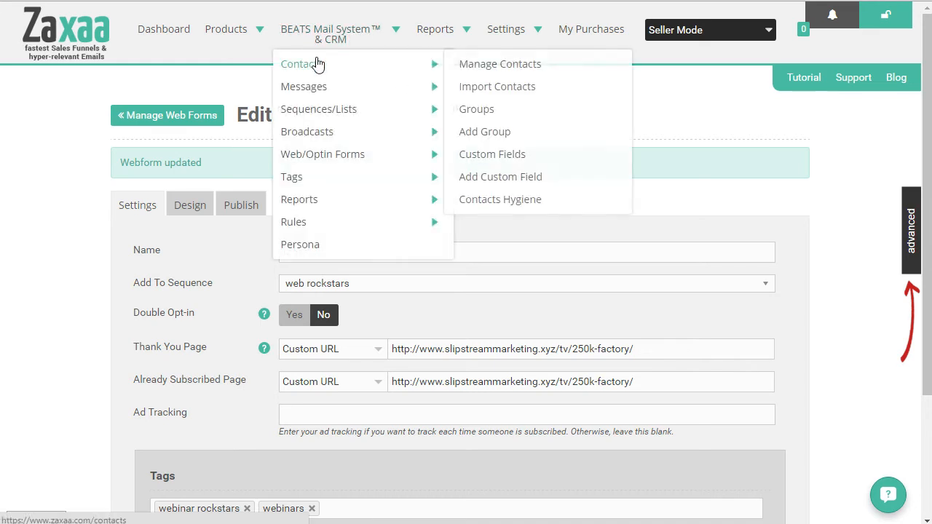
{"action": "mouse_move", "coordinate": [347, 158]}
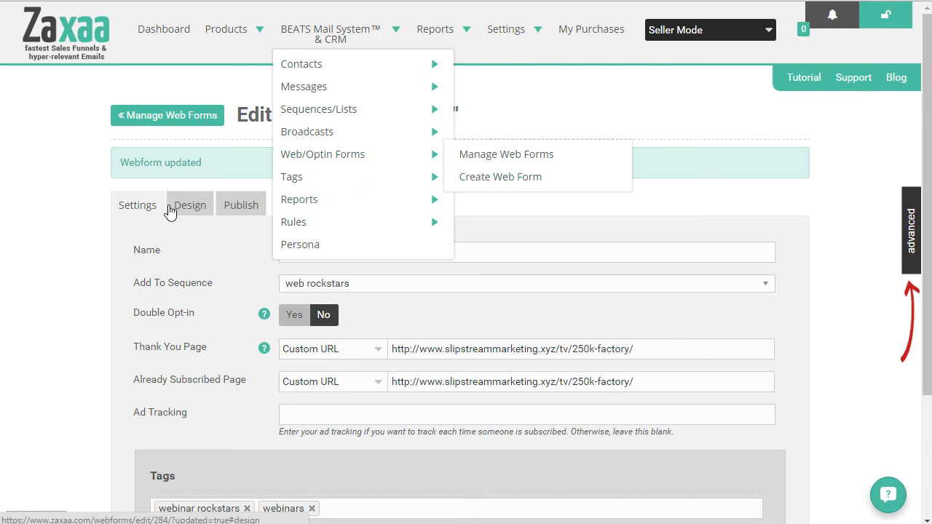
{"action": "left_click", "coordinate": [189, 204]}
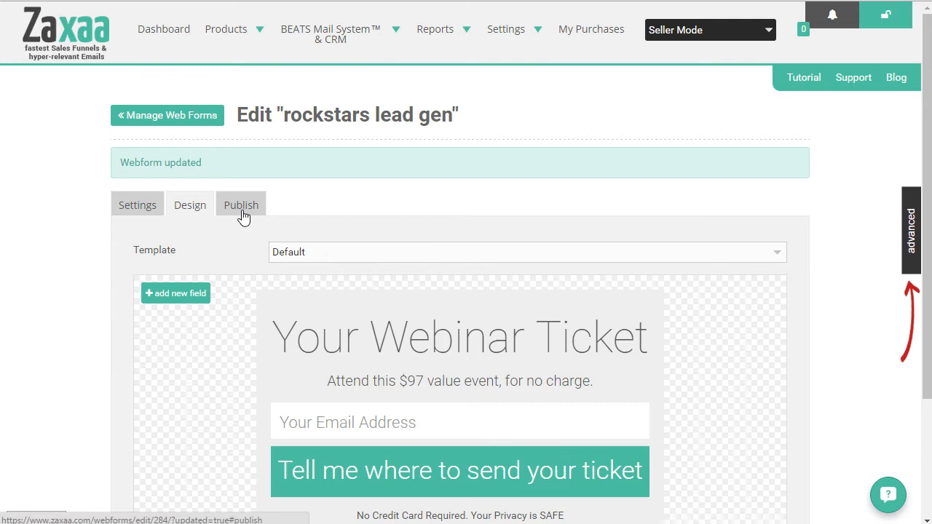
Step: Switch the form's publish code to the No Styles version and copy it
{"action": "left_click", "coordinate": [242, 203]}
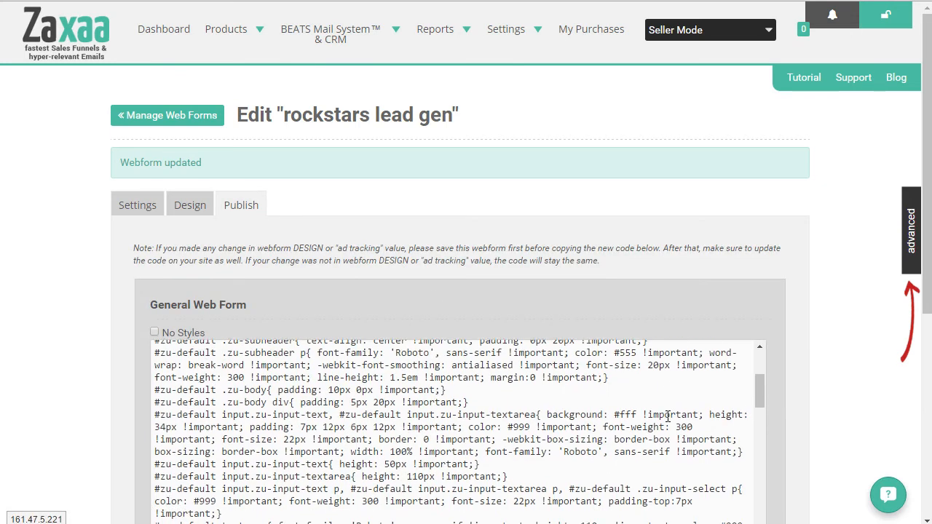
{"action": "scroll", "scroll_direction": "down", "scroll_amount": 3}
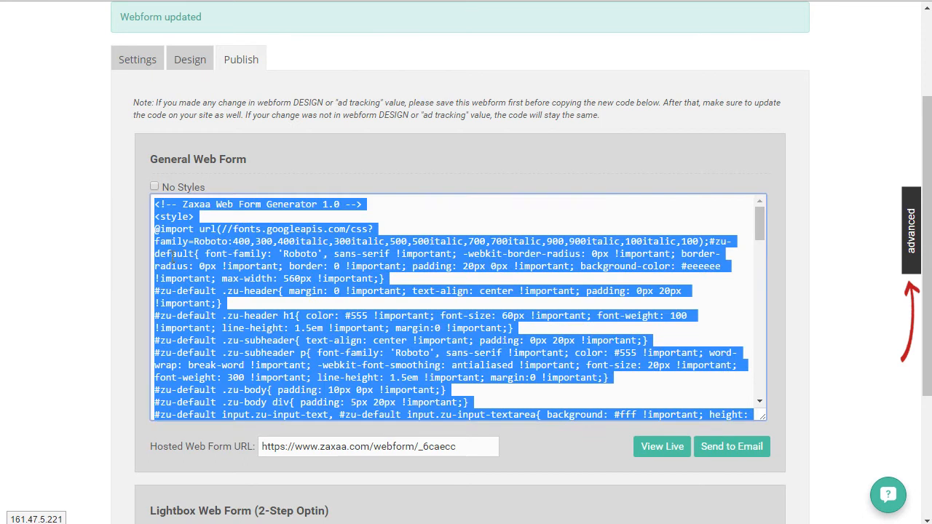
{"action": "left_click", "coordinate": [155, 187]}
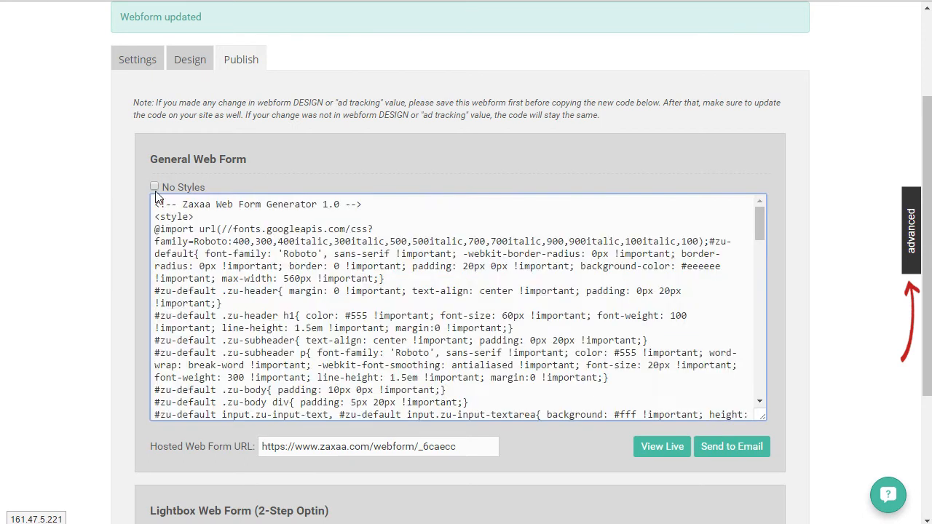
{"action": "left_click", "coordinate": [155, 186]}
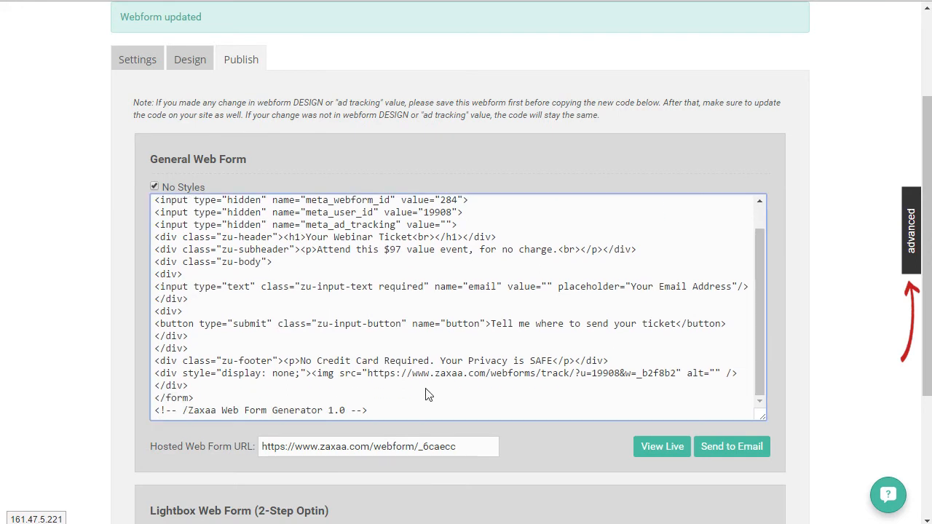
{"action": "mouse_move", "coordinate": [204, 395]}
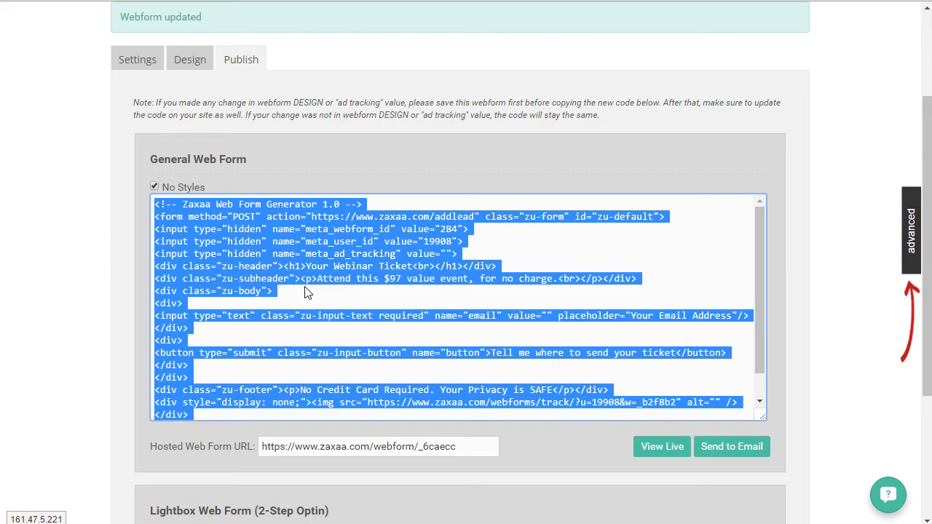
{"action": "right_click", "coordinate": [349, 232]}
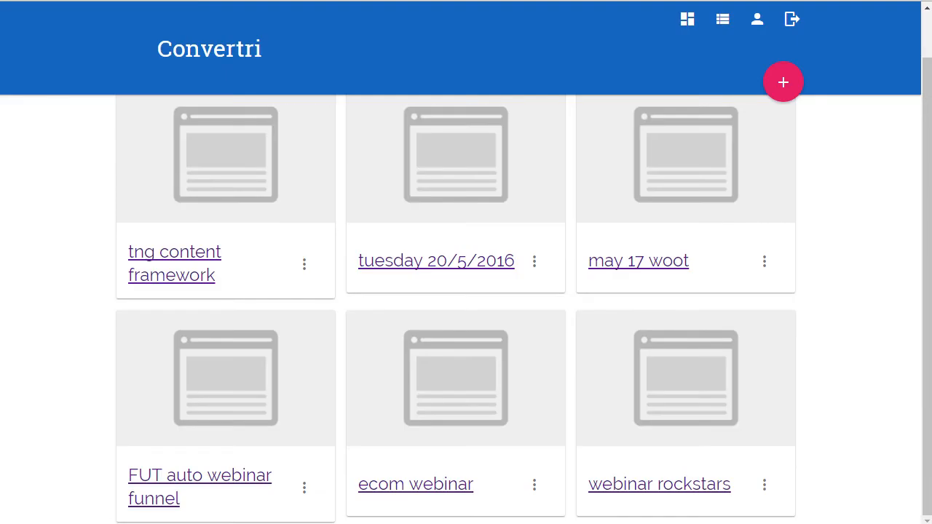
{"action": "mouse_move", "coordinate": [329, 89]}
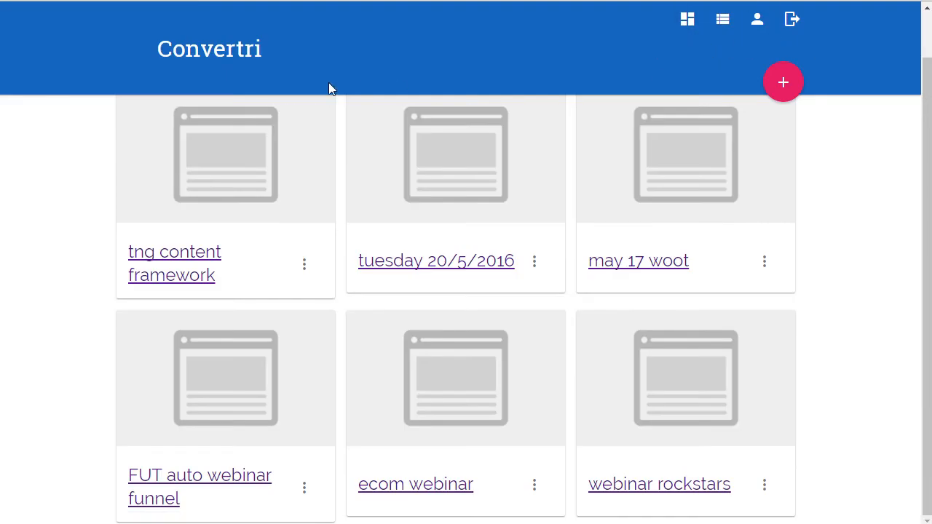
{"action": "mouse_move", "coordinate": [399, 316]}
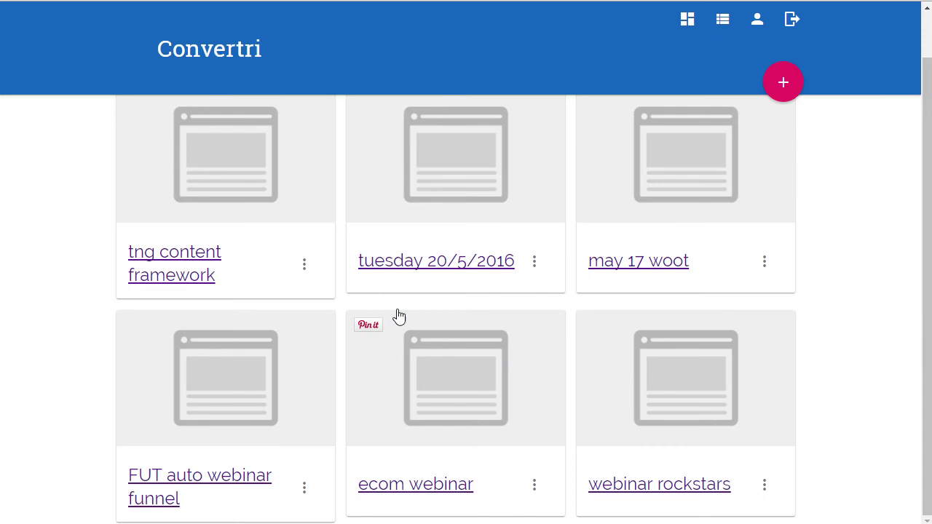
{"action": "mouse_move", "coordinate": [688, 20]}
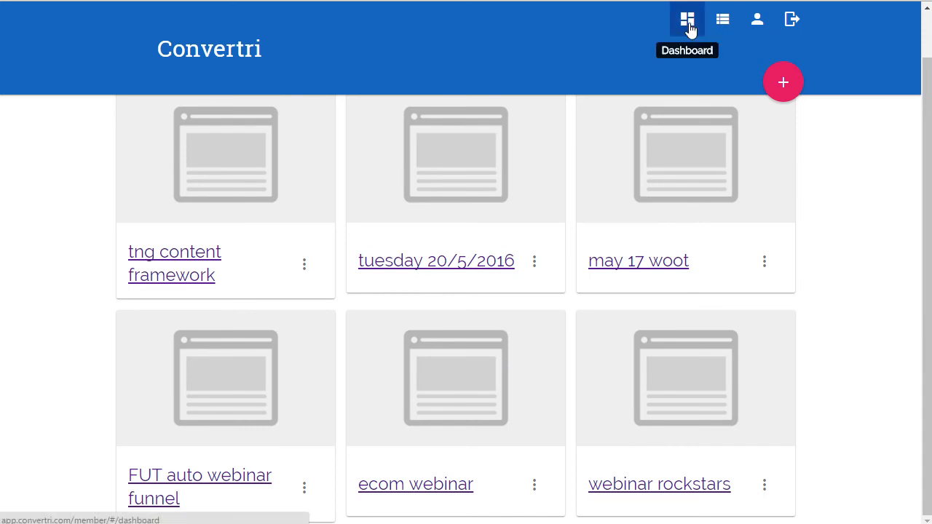
Step: Return to Convertri and show the Autoresponder Forms list with 'first contact'
{"action": "left_click", "coordinate": [722, 21]}
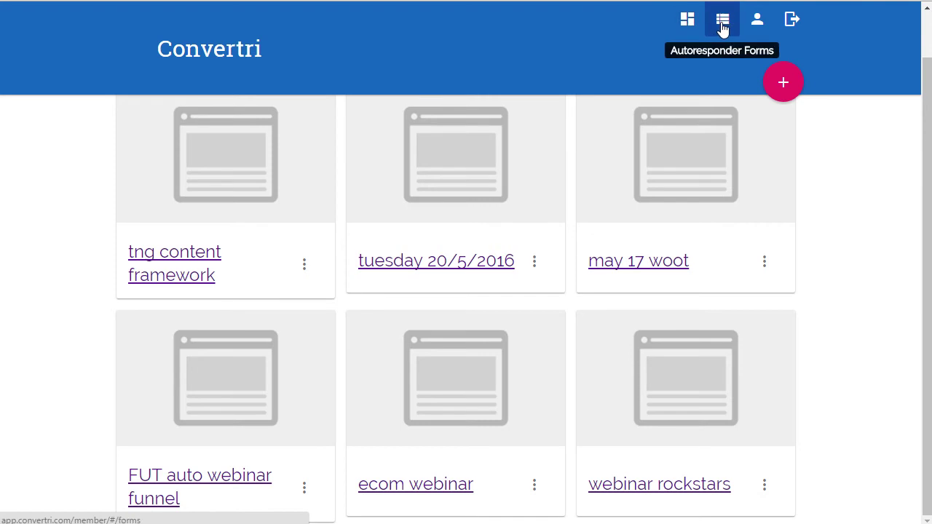
{"action": "left_click", "coordinate": [722, 19]}
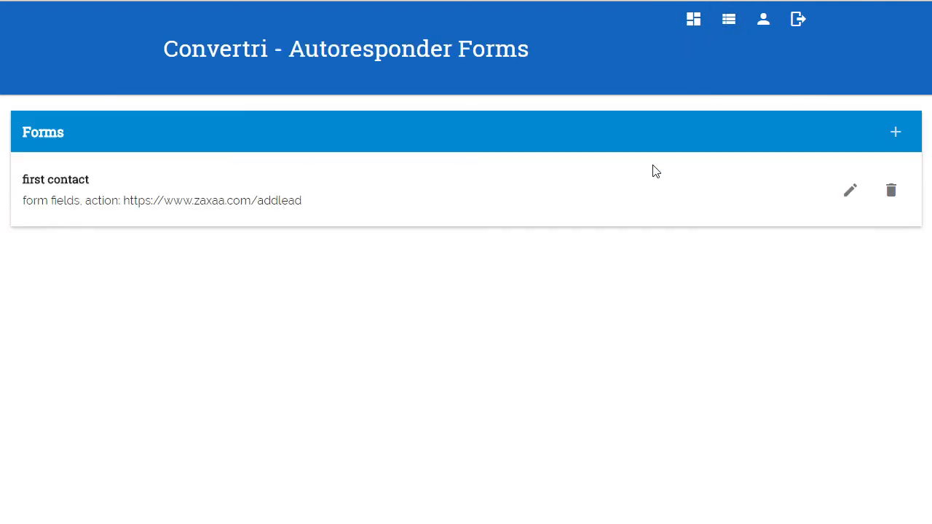
{"action": "mouse_move", "coordinate": [894, 131]}
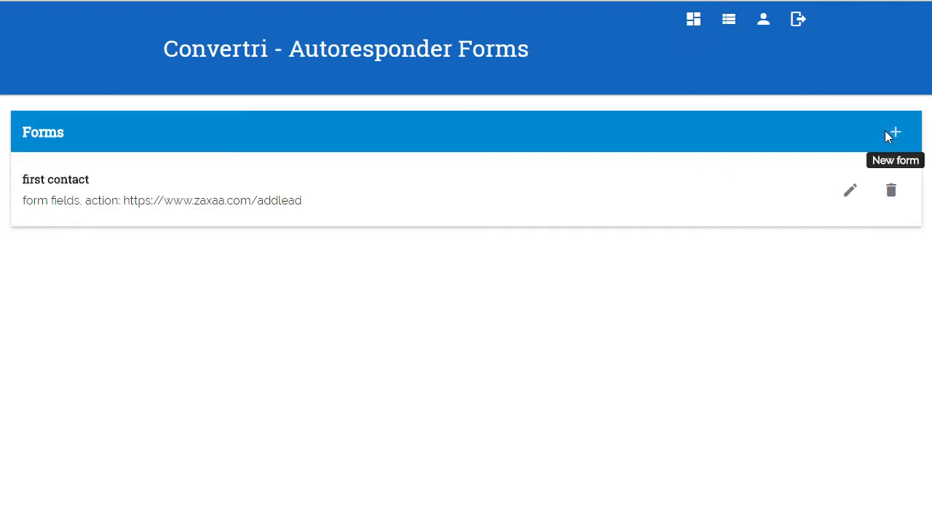
Step: Create an autoresponder form named 'webinar rockstars' from the pasted Zaxaa markup
{"action": "left_click", "coordinate": [893, 131]}
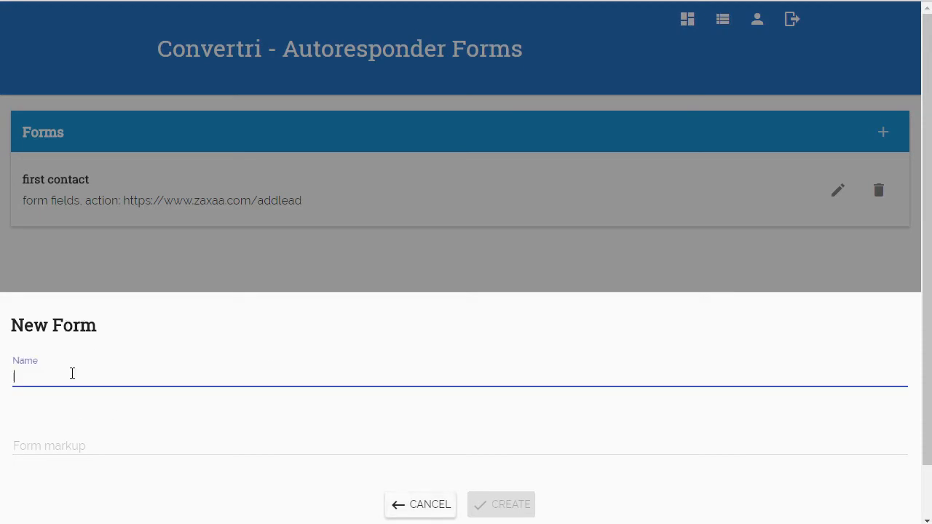
{"action": "type", "text": "webinar rockstars"}
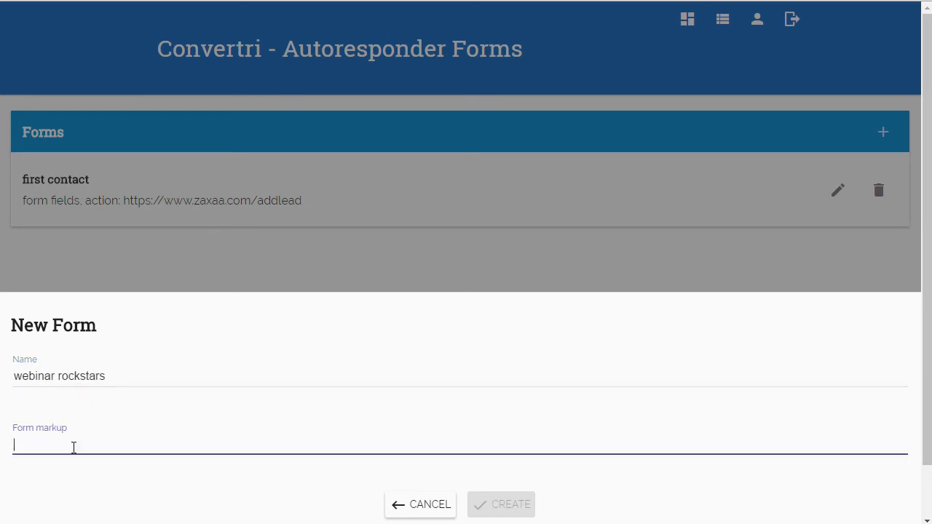
{"action": "mouse_move", "coordinate": [95, 435]}
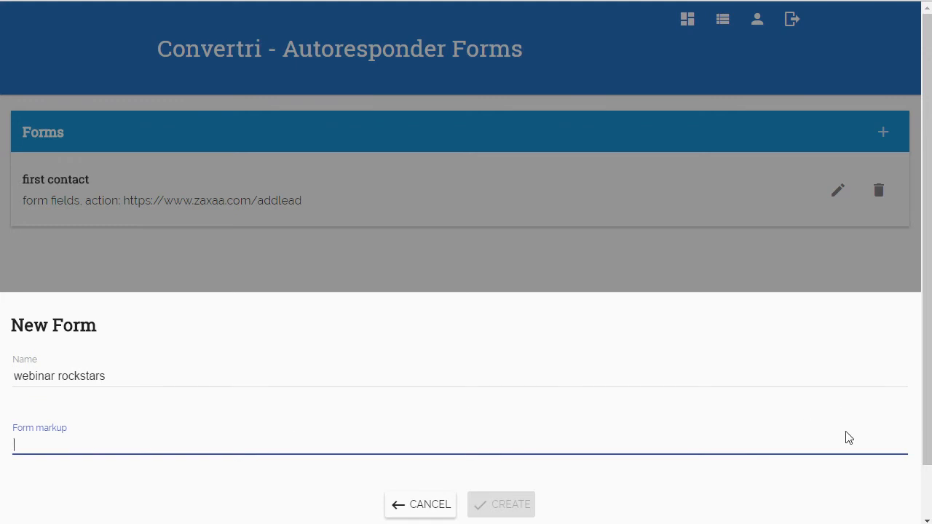
{"action": "mouse_move", "coordinate": [58, 447]}
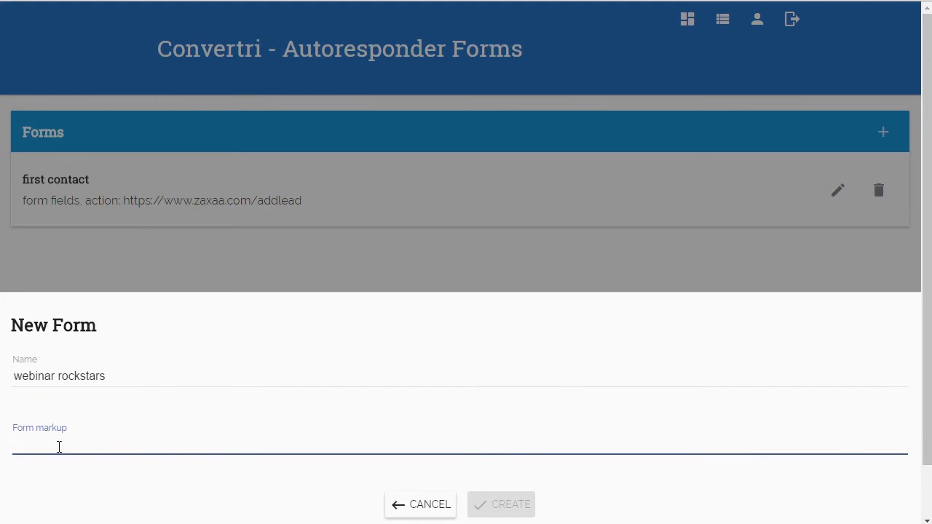
{"action": "mouse_move", "coordinate": [119, 437]}
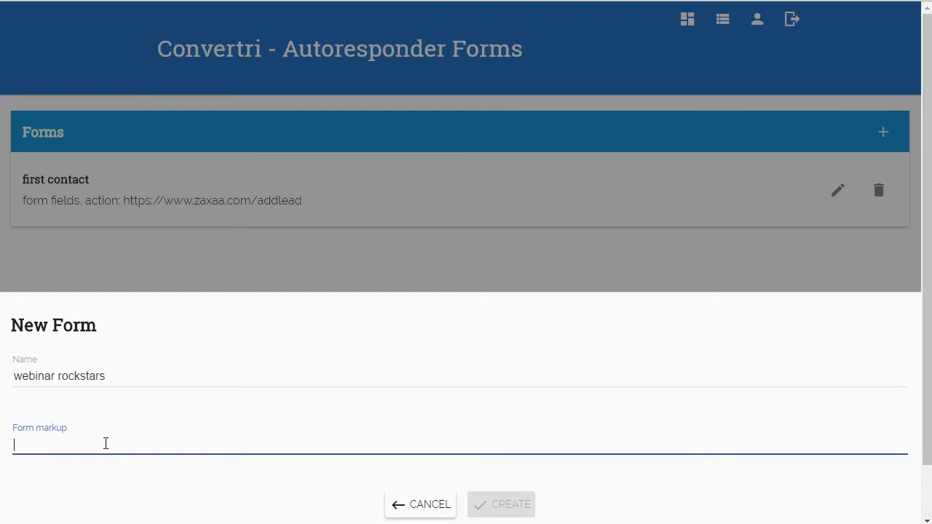
{"action": "type", "text": "<div style=\"display: none;\"><img src=\"https://www.zaxaa.com/webforms/track/?u=19908&w=_b2f8b2\" alt=\"\" /></div></form><!-- /Zaxaa Web Form Generator 1.0 -->"}
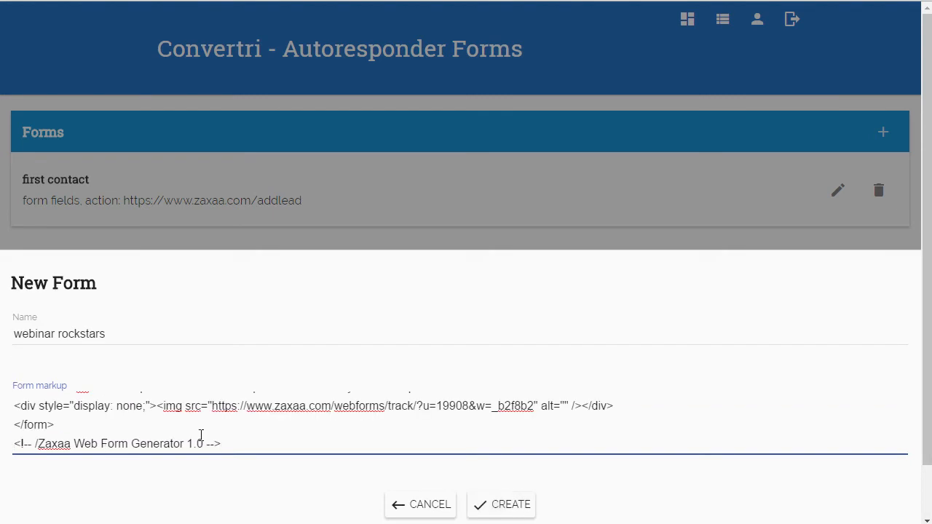
{"action": "right_click", "coordinate": [201, 437]}
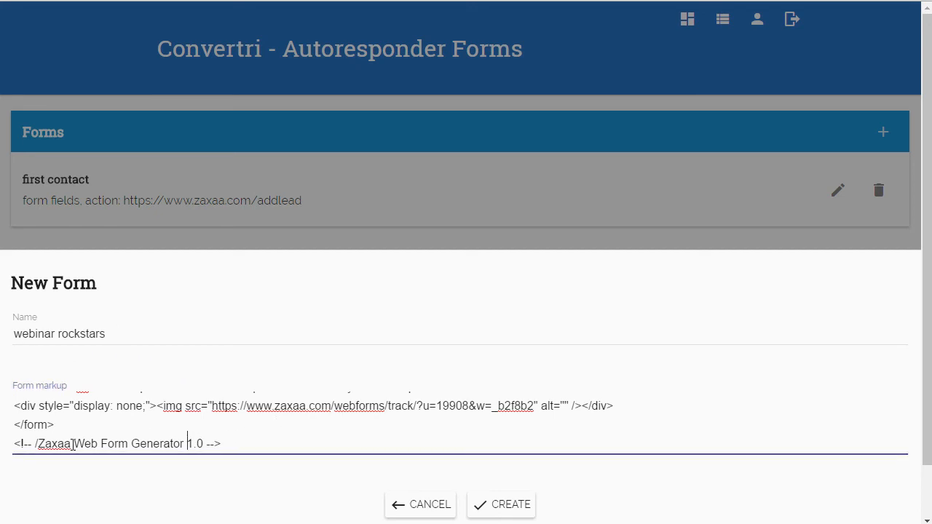
{"action": "left_click", "coordinate": [55, 425]}
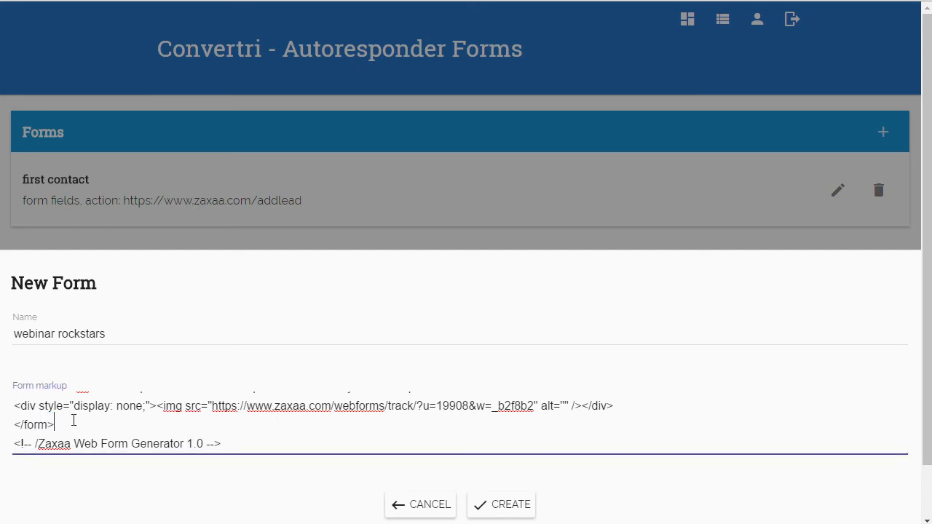
{"action": "mouse_move", "coordinate": [773, 419]}
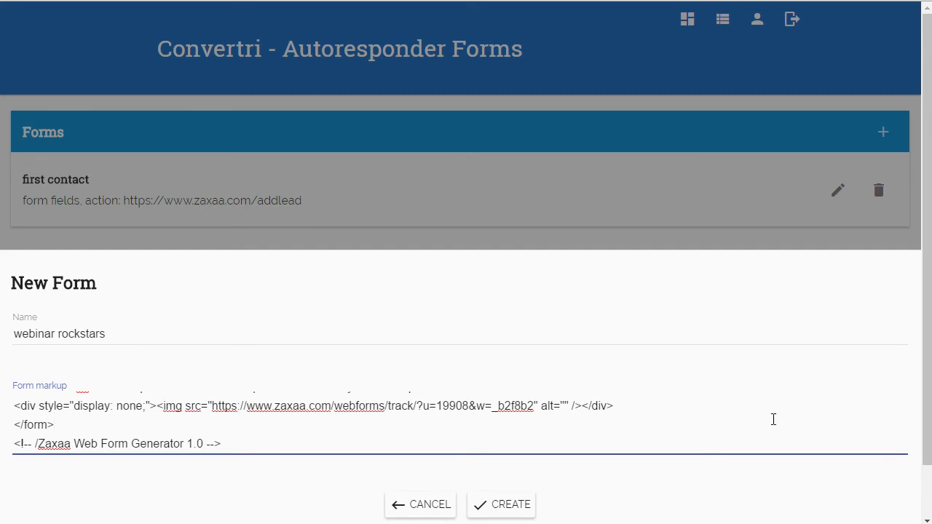
{"action": "left_click", "coordinate": [504, 503]}
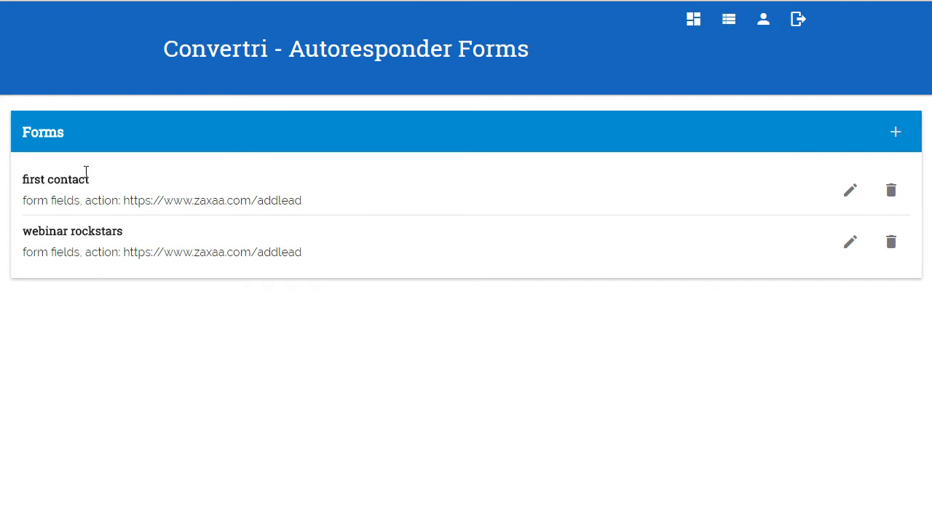
{"action": "mouse_move", "coordinate": [693, 19]}
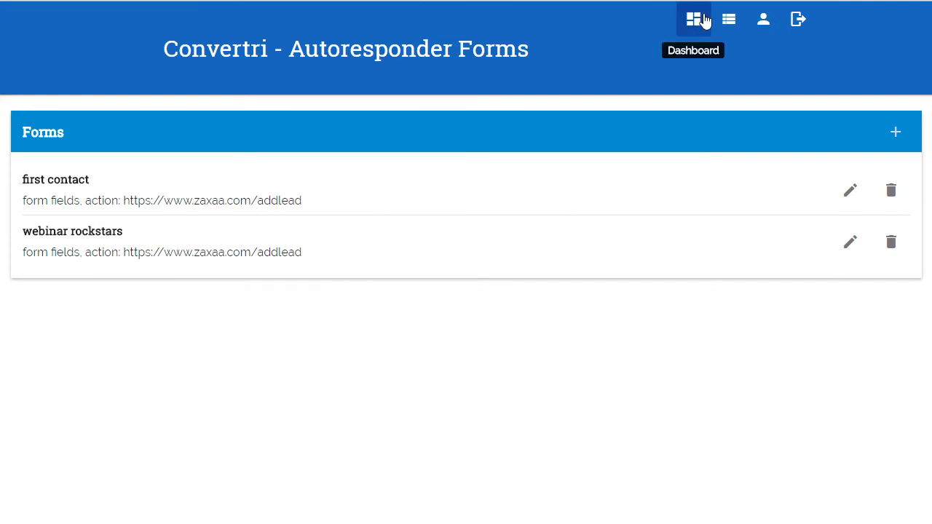
Step: Go to the dashboard and locate the 'webinar rockstars' funnel in the page list
{"action": "left_click", "coordinate": [691, 19]}
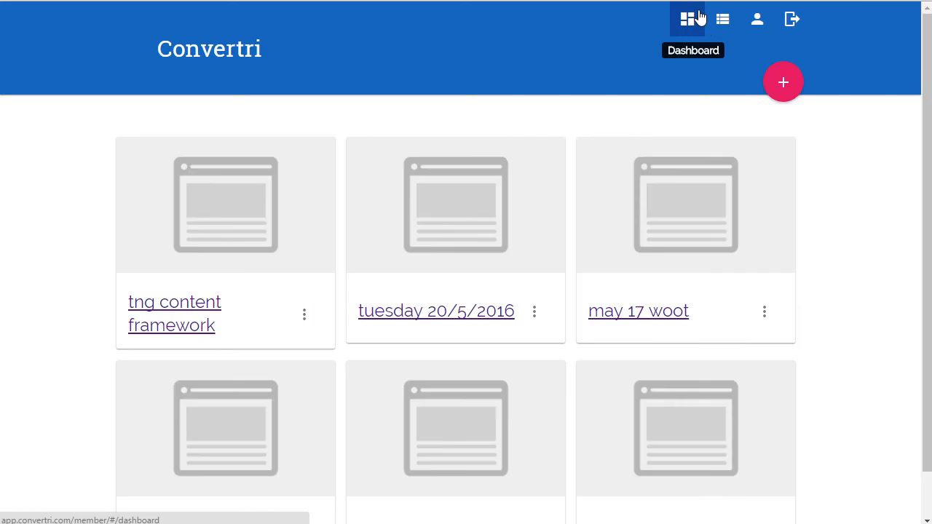
{"action": "mouse_move", "coordinate": [914, 398]}
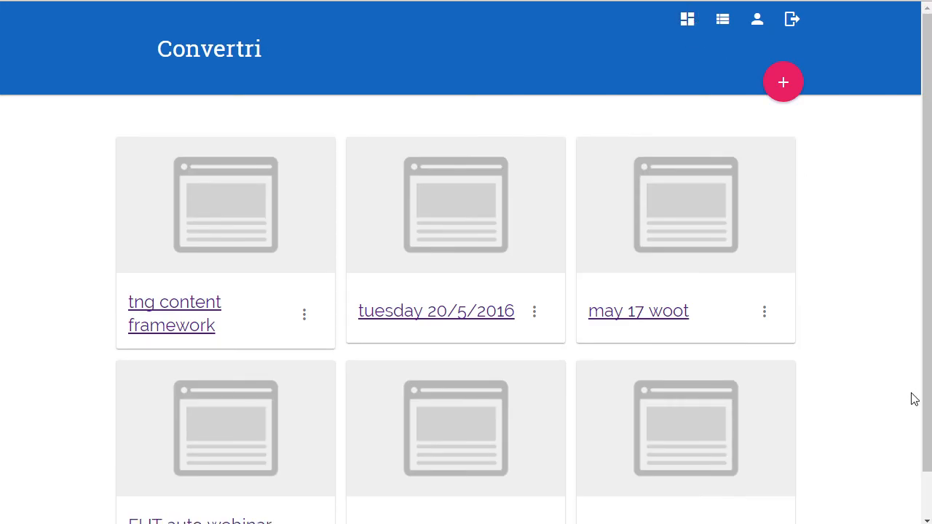
{"action": "scroll", "scroll_direction": "down", "scroll_amount": 3}
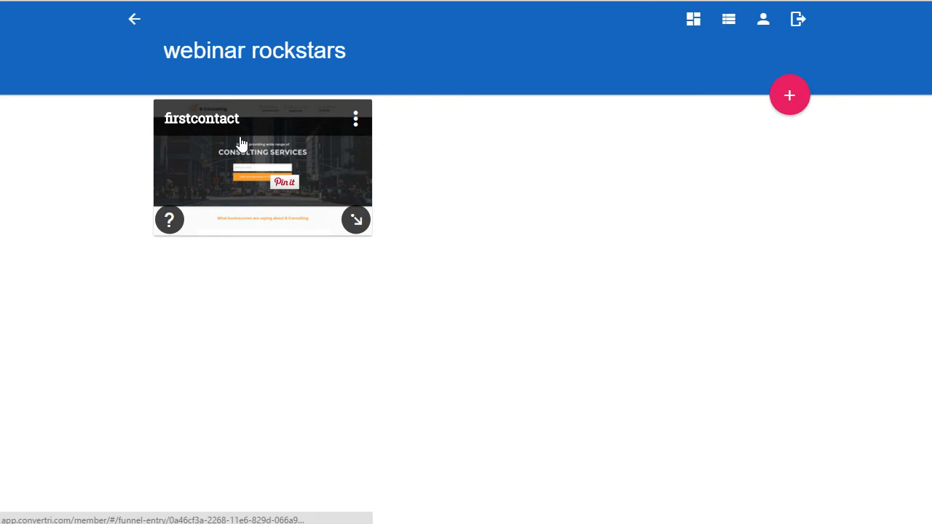
Step: In the firstcontact editor, assign the page's email input to the 'email' form field
{"action": "left_click", "coordinate": [262, 167]}
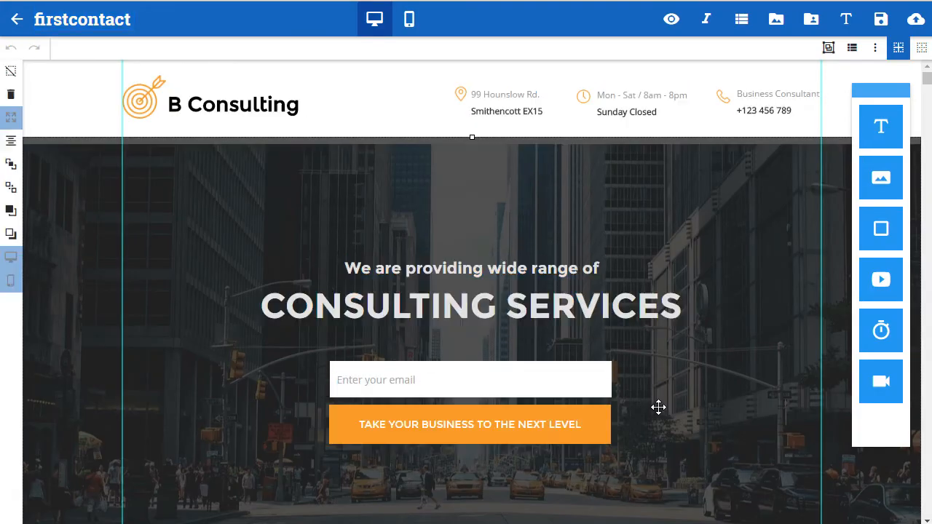
{"action": "left_click", "coordinate": [468, 425]}
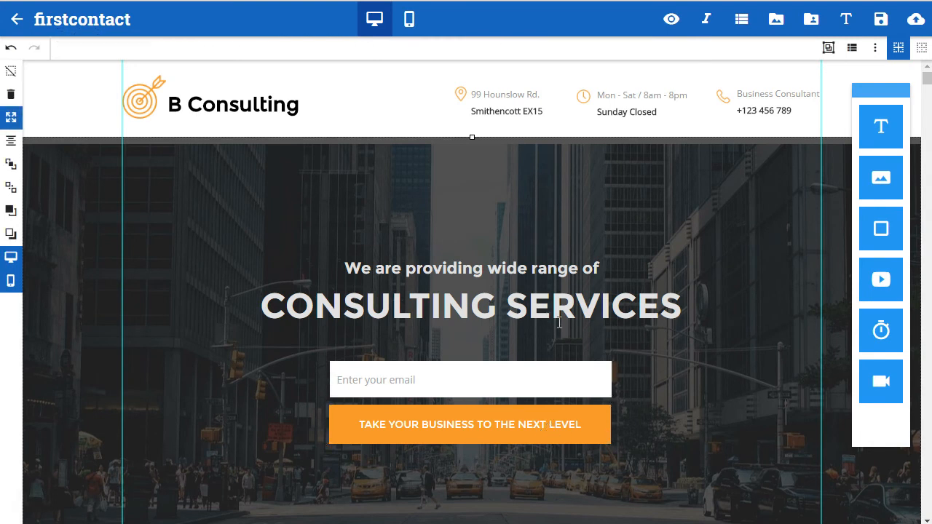
{"action": "mouse_move", "coordinate": [553, 383]}
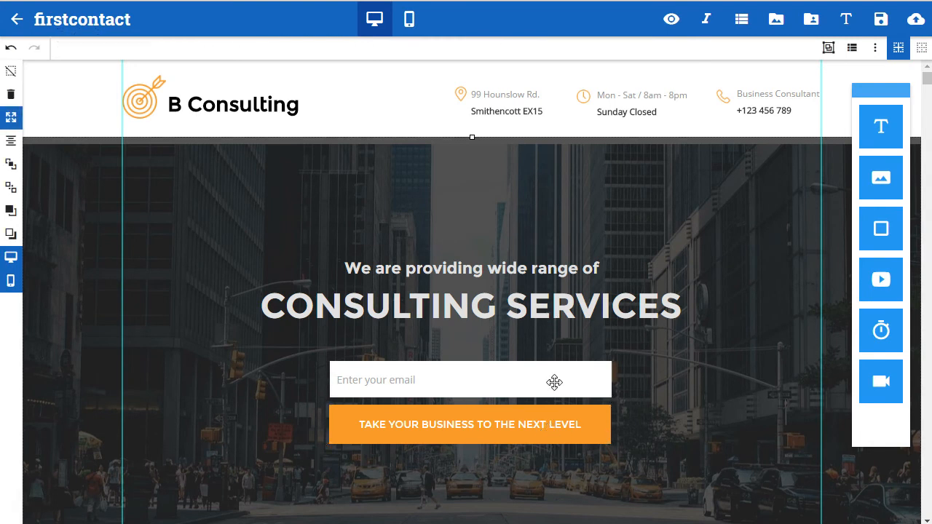
{"action": "left_click", "coordinate": [468, 379]}
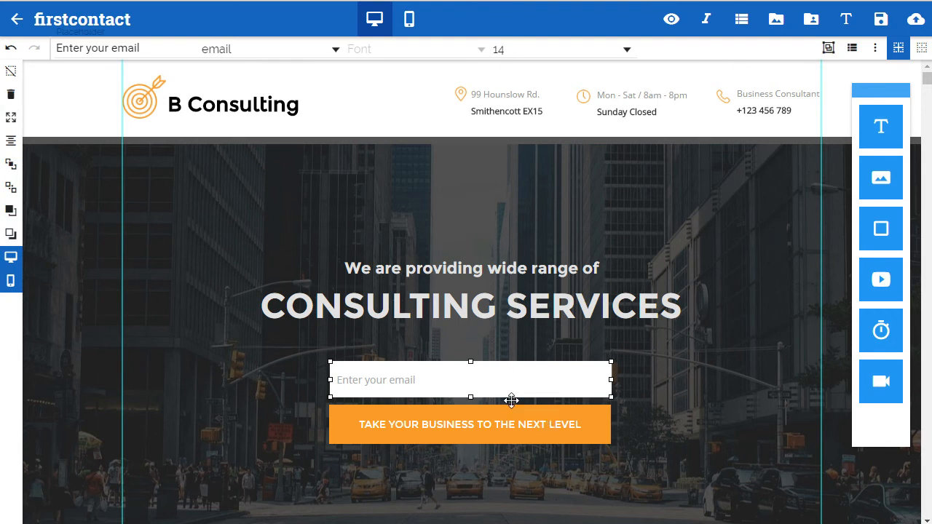
{"action": "mouse_move", "coordinate": [125, 72]}
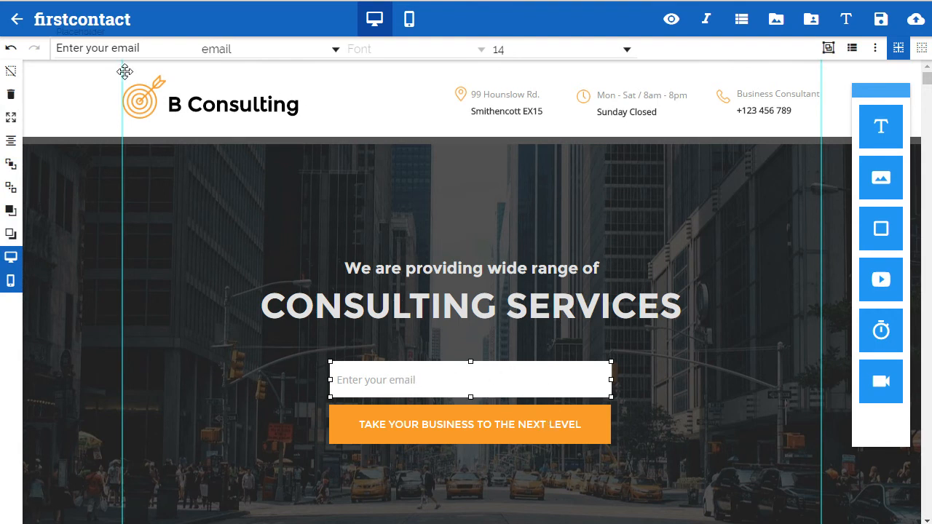
{"action": "mouse_move", "coordinate": [338, 59]}
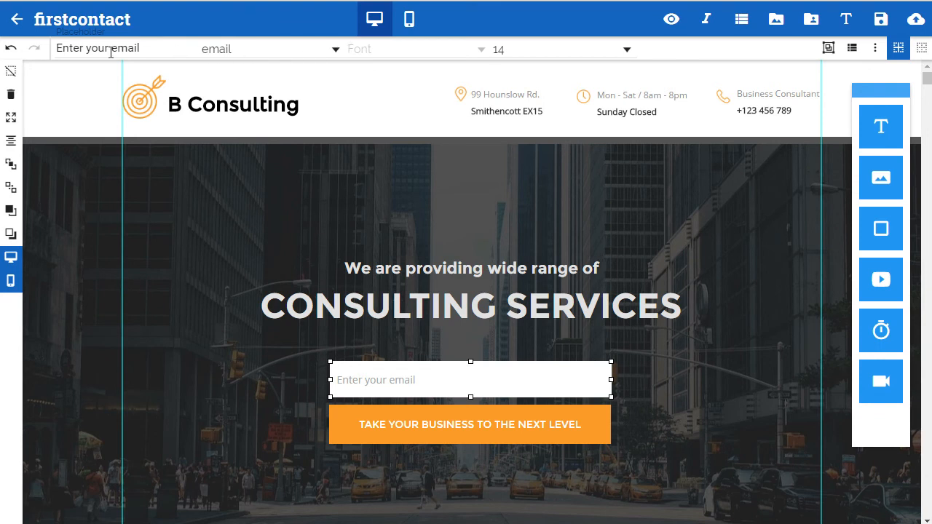
{"action": "mouse_move", "coordinate": [335, 56]}
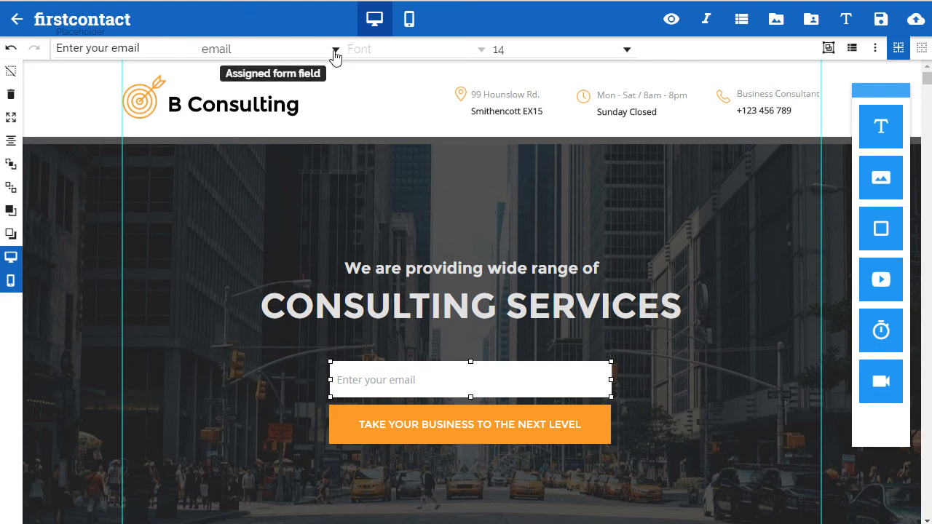
{"action": "left_click", "coordinate": [338, 53]}
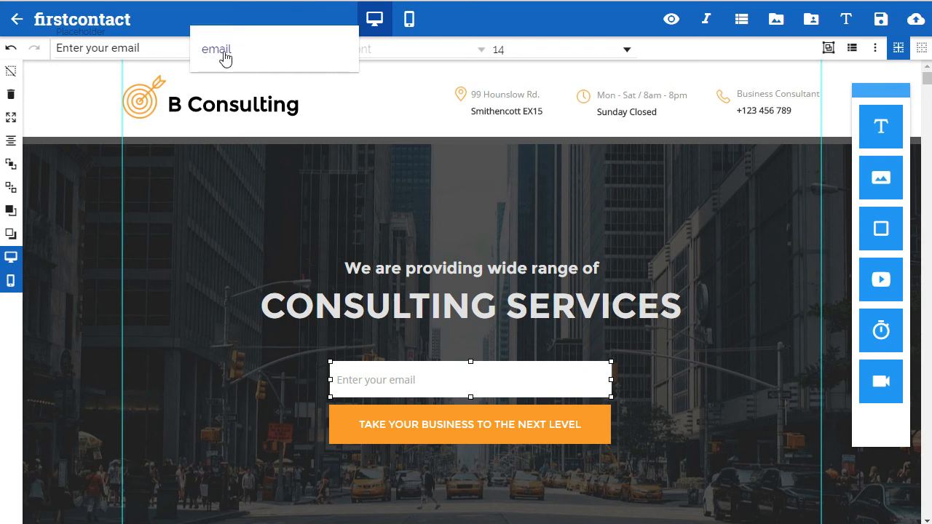
{"action": "left_click", "coordinate": [214, 48]}
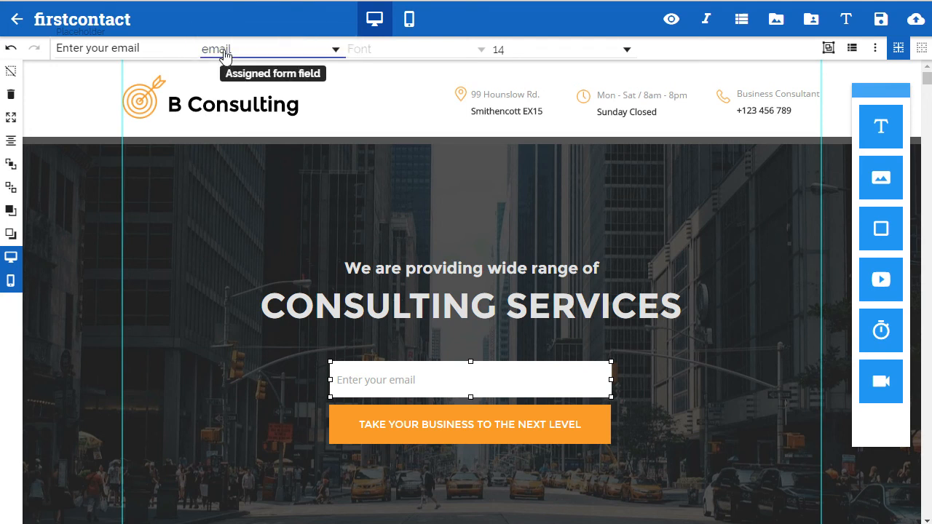
{"action": "mouse_move", "coordinate": [325, 115]}
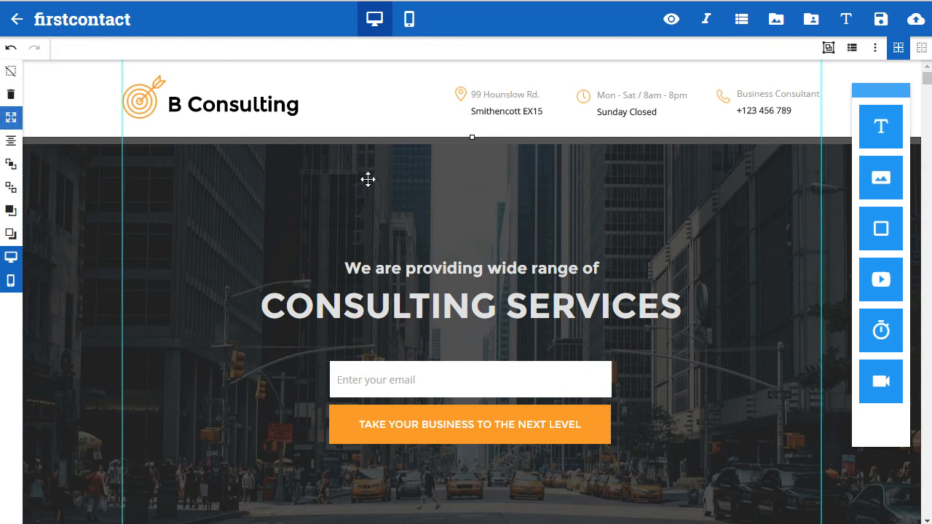
{"action": "mouse_move", "coordinate": [722, 45]}
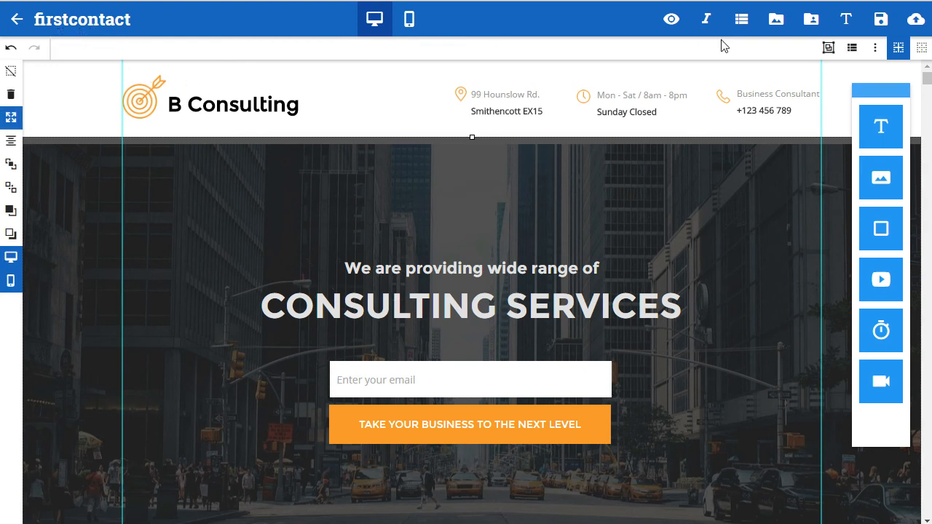
{"action": "mouse_move", "coordinate": [649, 27]}
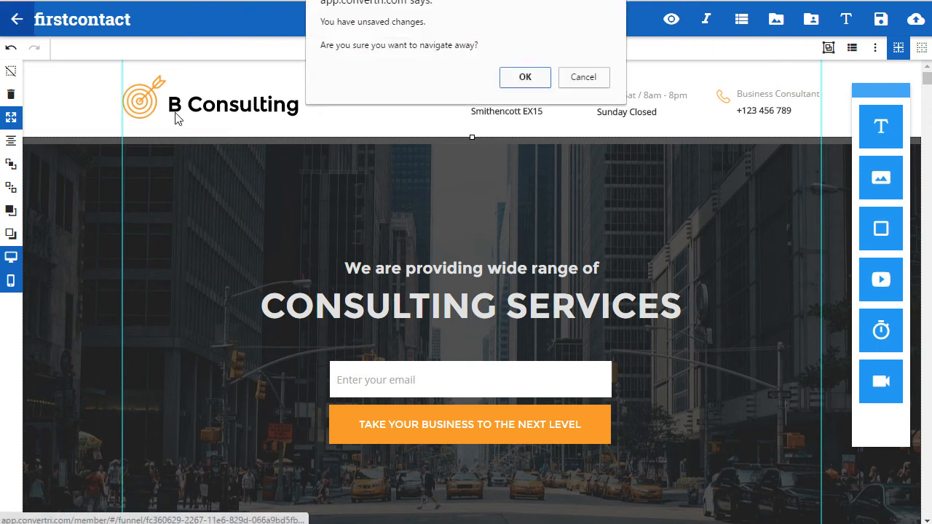
Step: Leave without saving and add a Template 2 page named 'test2' to the funnel
{"action": "left_click", "coordinate": [524, 77]}
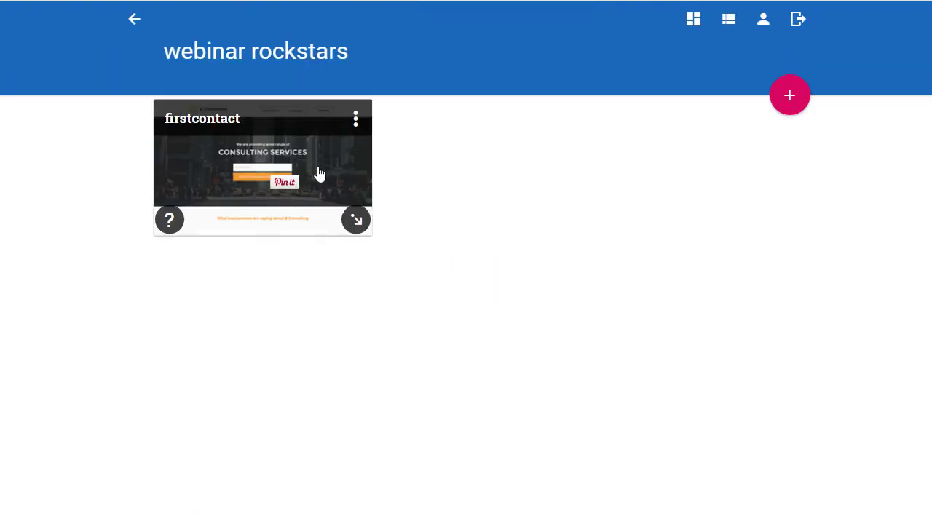
{"action": "mouse_move", "coordinate": [789, 94]}
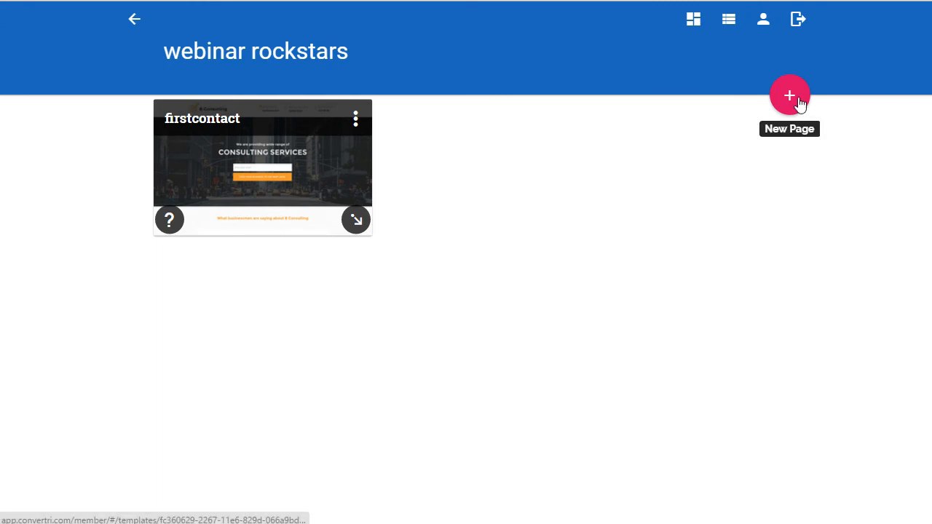
{"action": "left_click", "coordinate": [789, 95]}
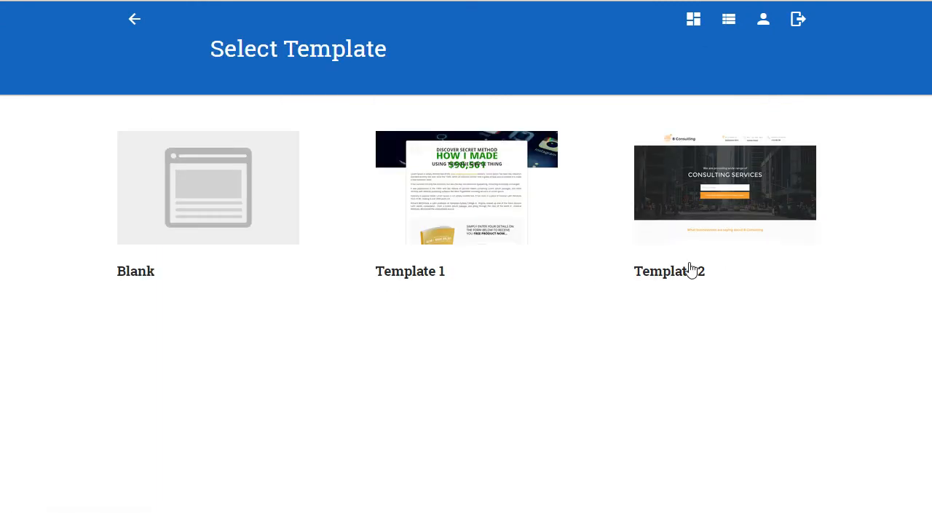
{"action": "left_click", "coordinate": [725, 188]}
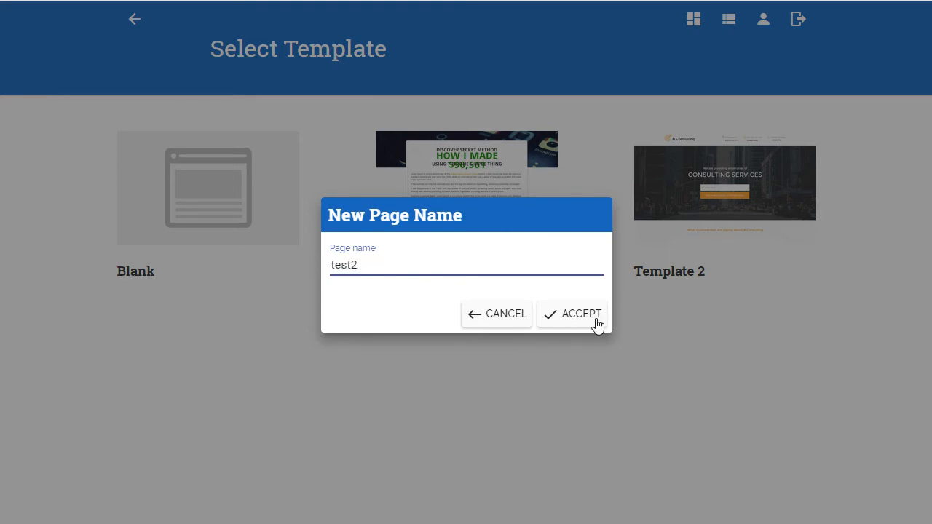
{"action": "left_click", "coordinate": [579, 315]}
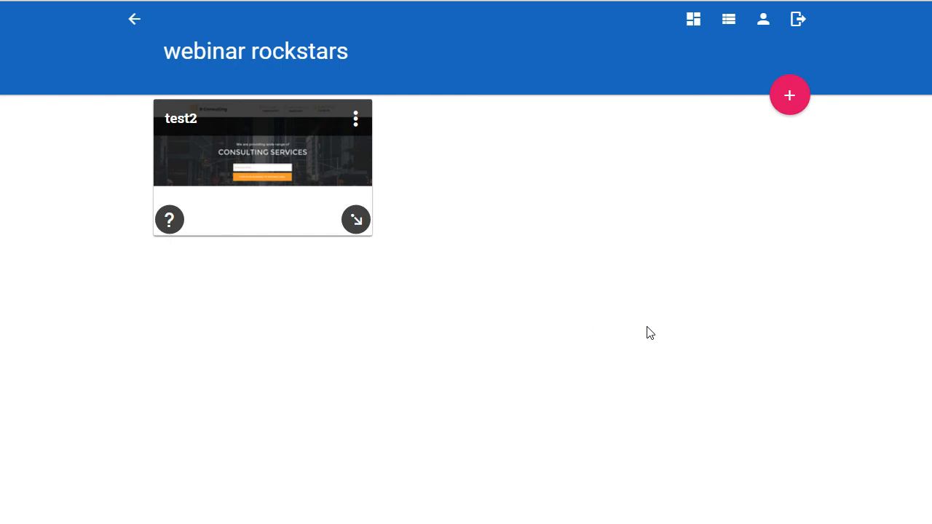
{"action": "mouse_move", "coordinate": [235, 112]}
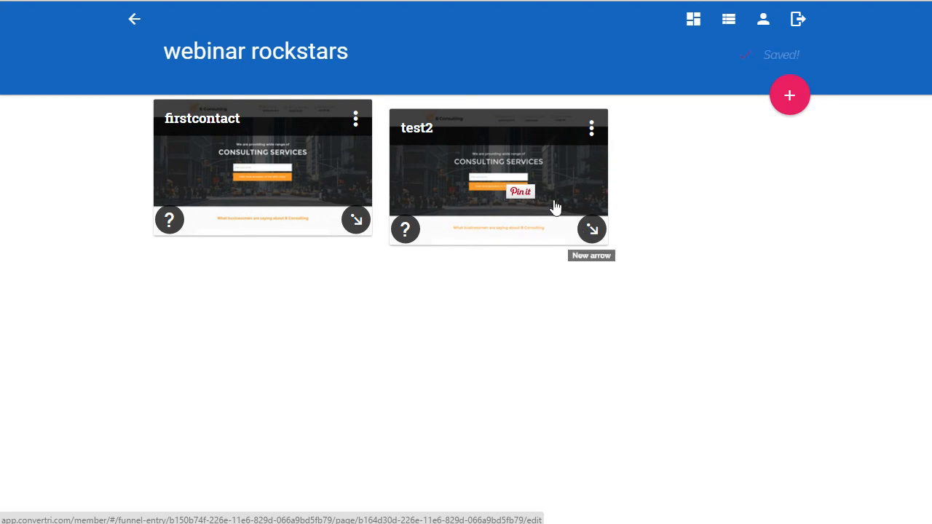
{"action": "mouse_move", "coordinate": [510, 124]}
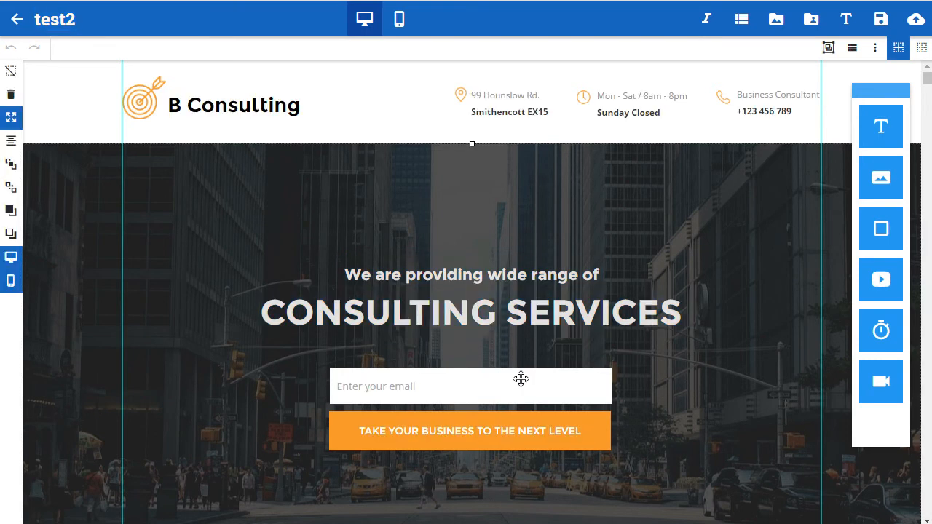
{"action": "left_click", "coordinate": [470, 430]}
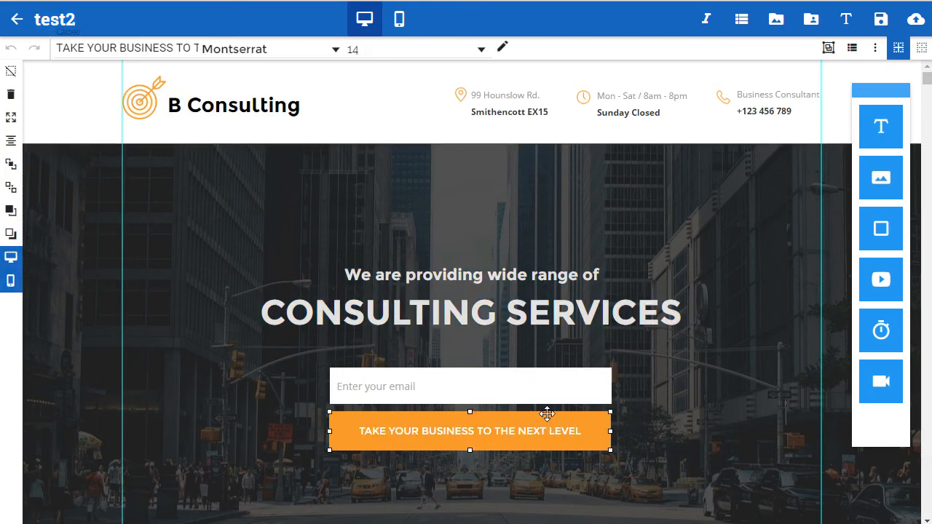
{"action": "left_click", "coordinate": [470, 385]}
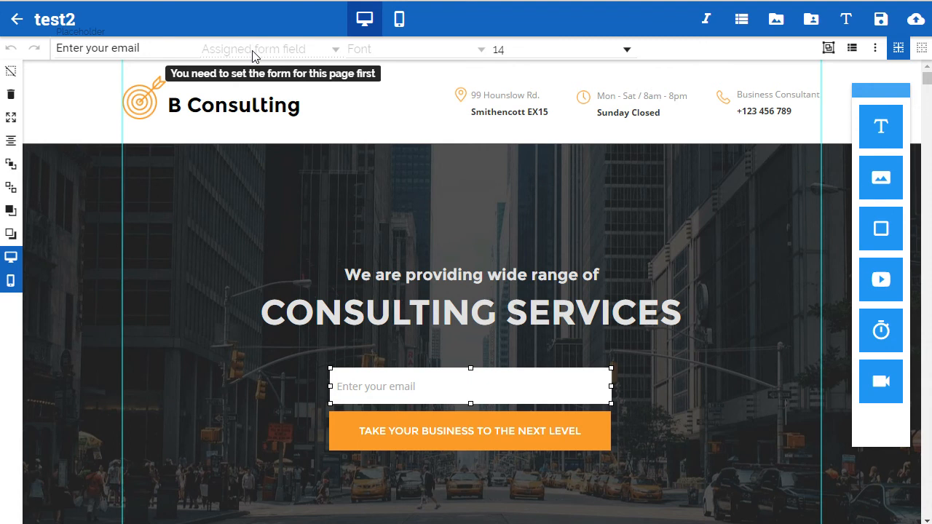
{"action": "mouse_move", "coordinate": [706, 372]}
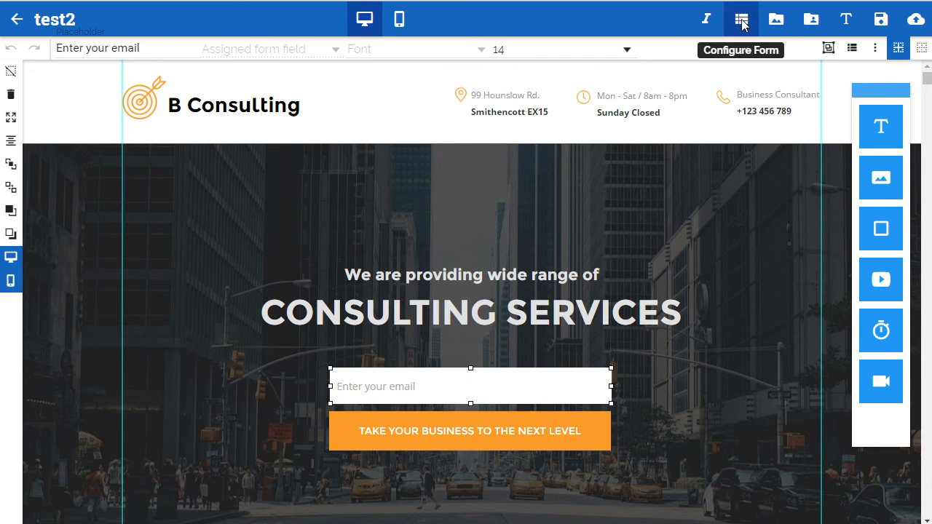
Step: Review the 'webinar rockstars' form markup in test2's form settings and close it
{"action": "left_click", "coordinate": [740, 50]}
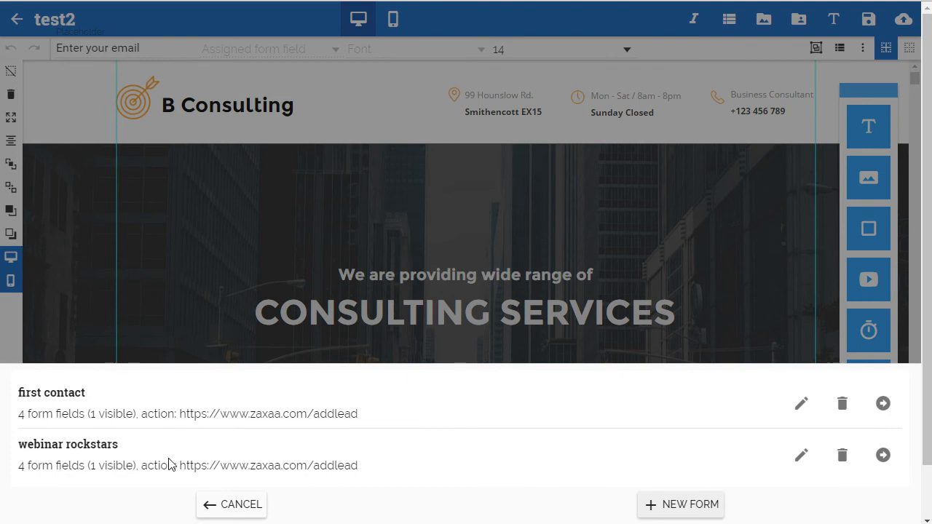
{"action": "mouse_move", "coordinate": [508, 428]}
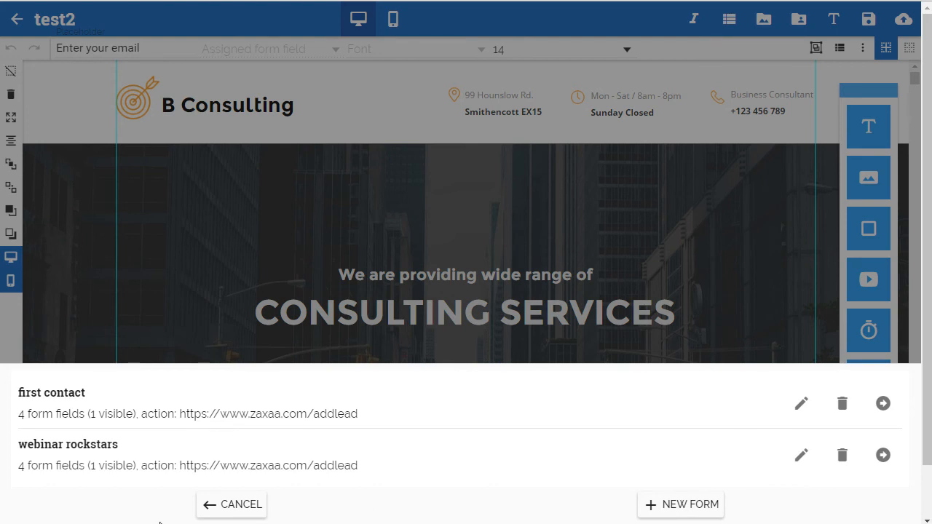
{"action": "mouse_move", "coordinate": [800, 454]}
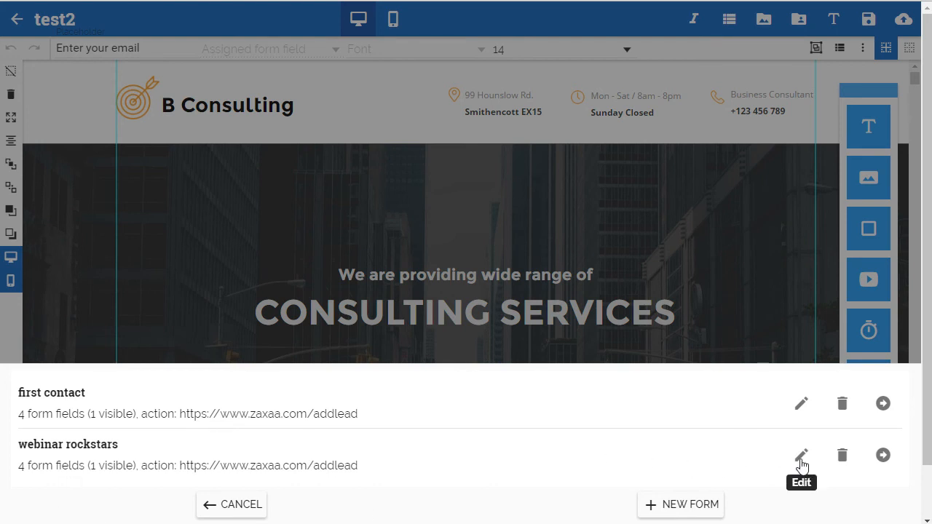
{"action": "left_click", "coordinate": [800, 454]}
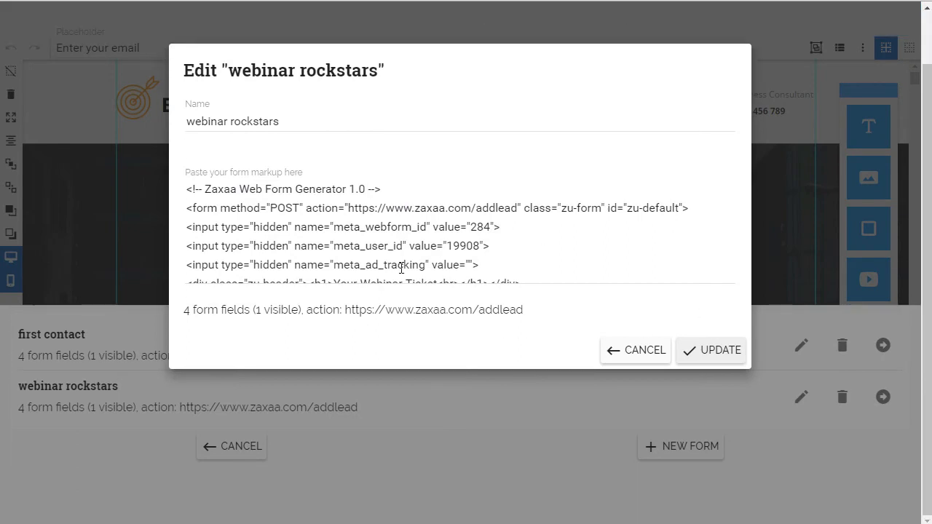
{"action": "left_click", "coordinate": [719, 349]}
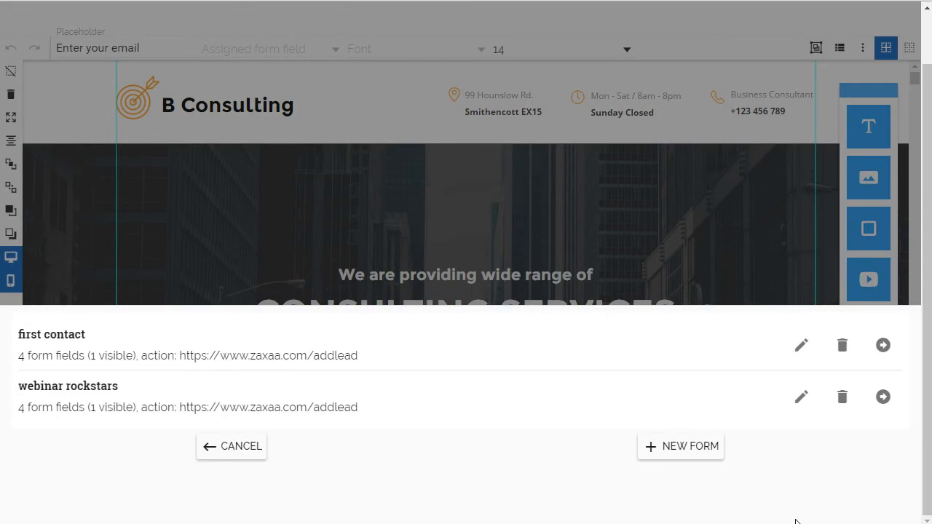
{"action": "mouse_move", "coordinate": [882, 396]}
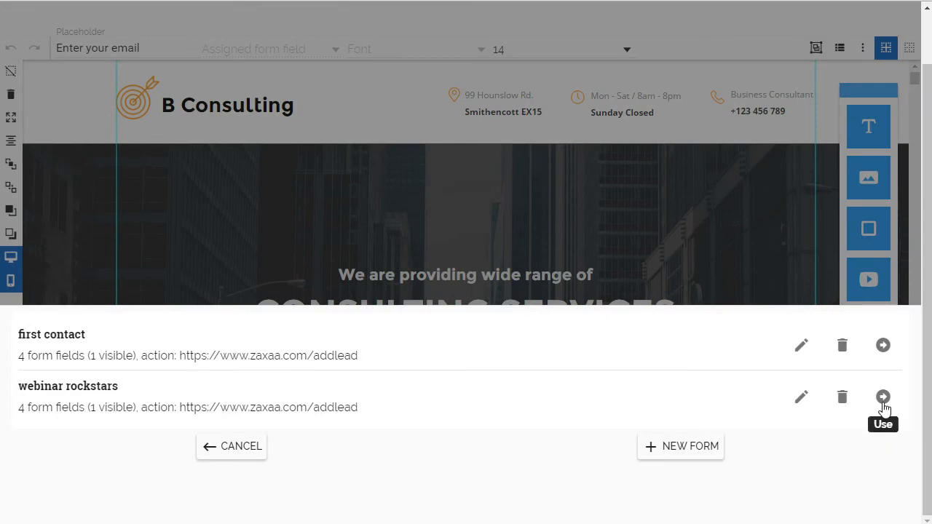
{"action": "mouse_move", "coordinate": [225, 500]}
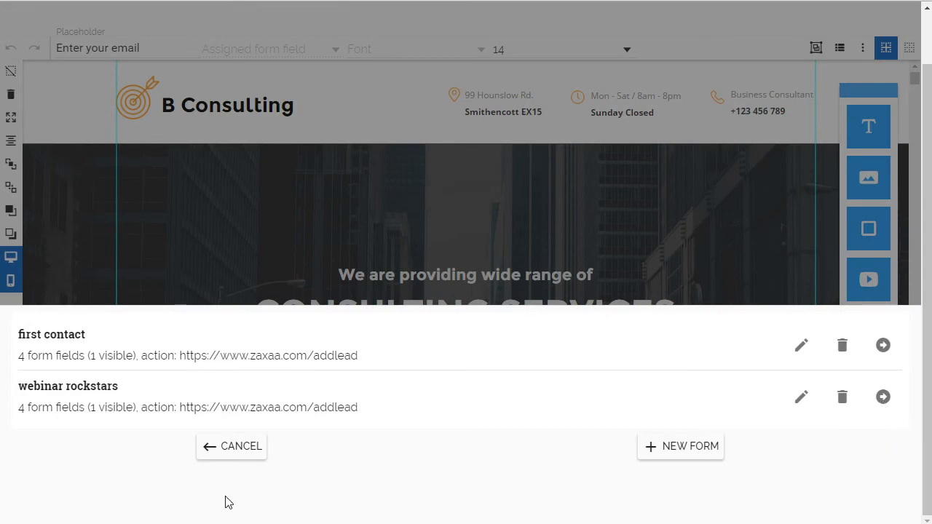
{"action": "mouse_move", "coordinate": [297, 392]}
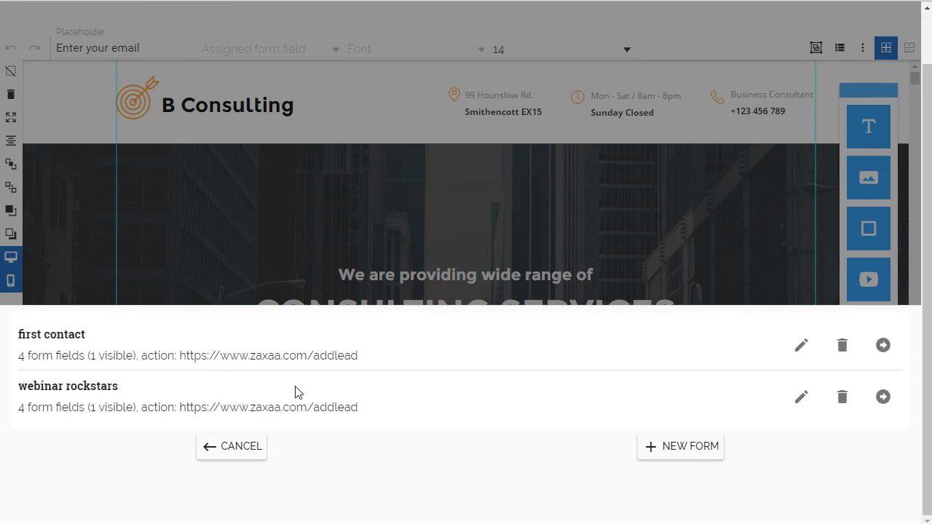
{"action": "mouse_move", "coordinate": [150, 398]}
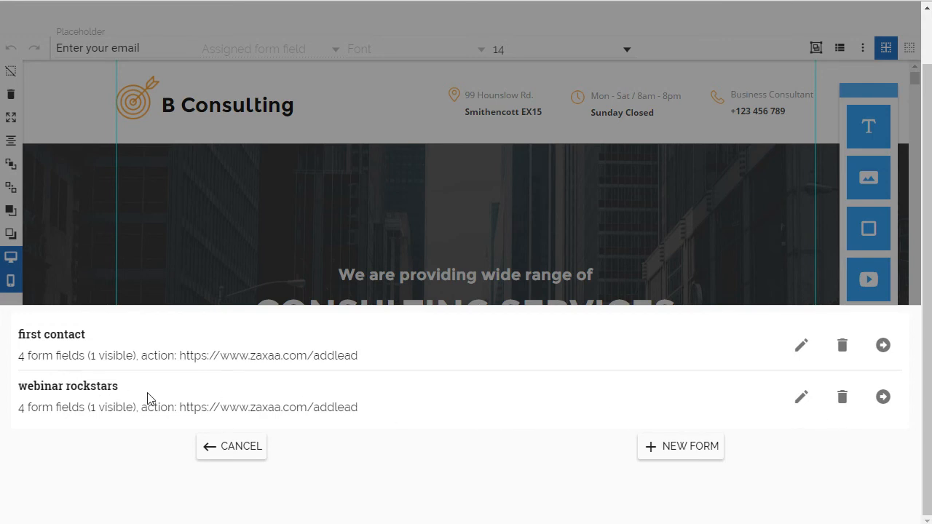
Step: Assign test2's email input to the 'email' form field
{"action": "left_click", "coordinate": [230, 446]}
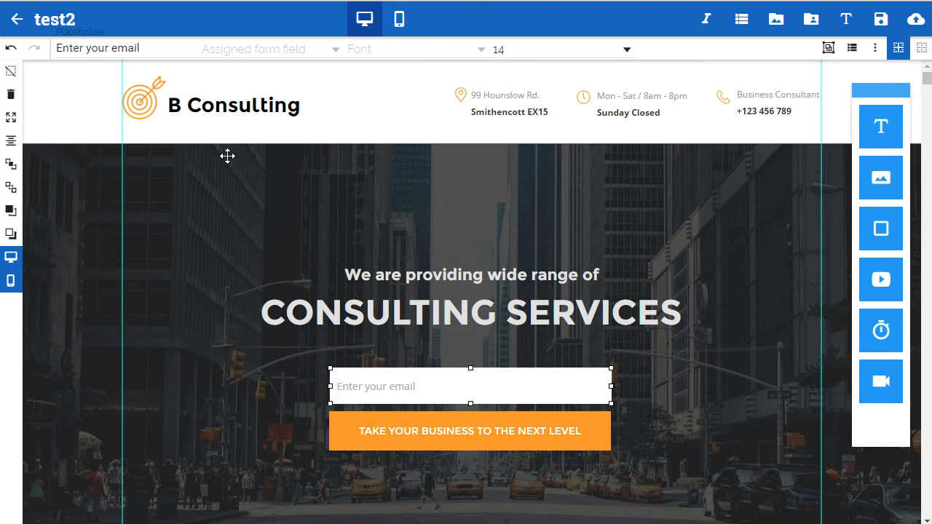
{"action": "mouse_move", "coordinate": [710, 361]}
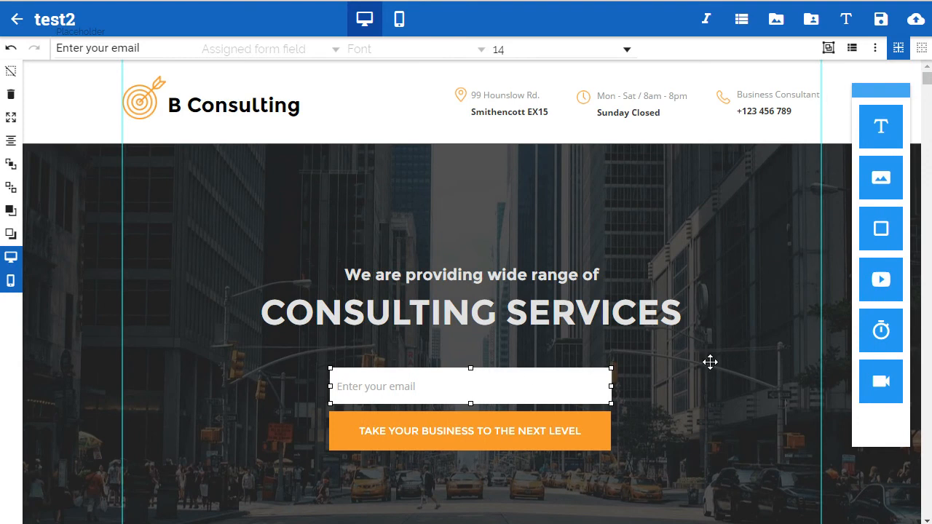
{"action": "mouse_move", "coordinate": [303, 64]}
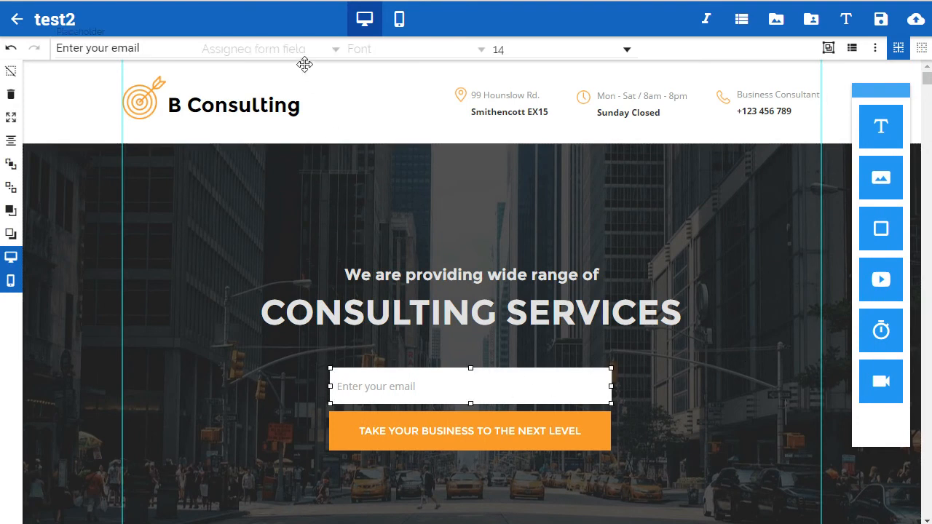
{"action": "mouse_move", "coordinate": [337, 55]}
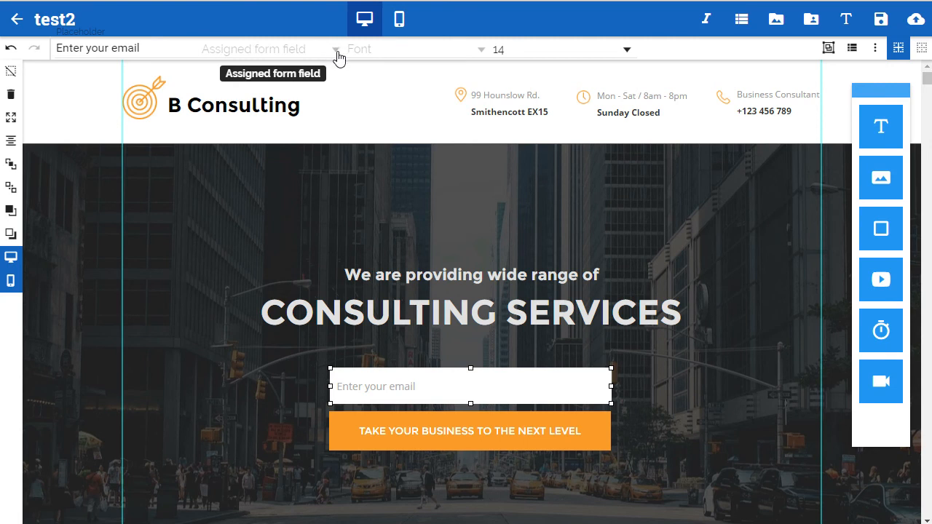
{"action": "left_click", "coordinate": [335, 49]}
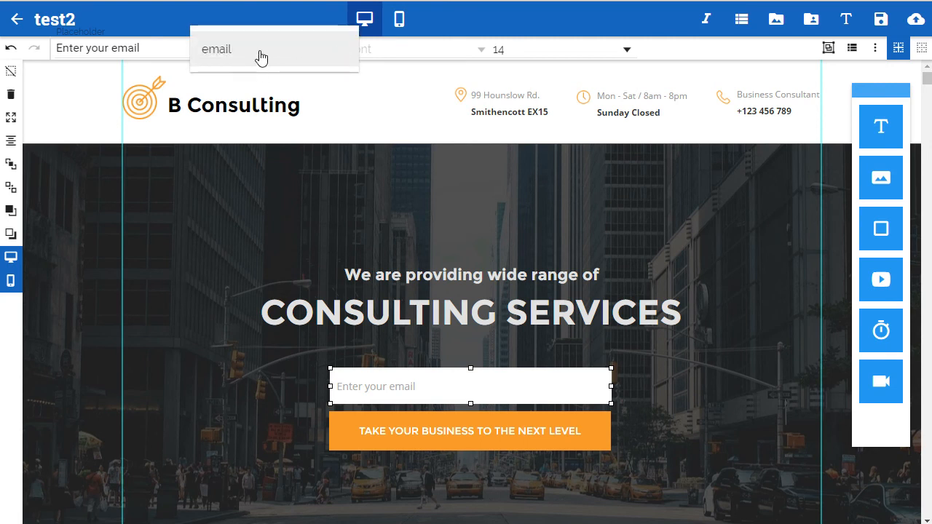
{"action": "mouse_move", "coordinate": [253, 50]}
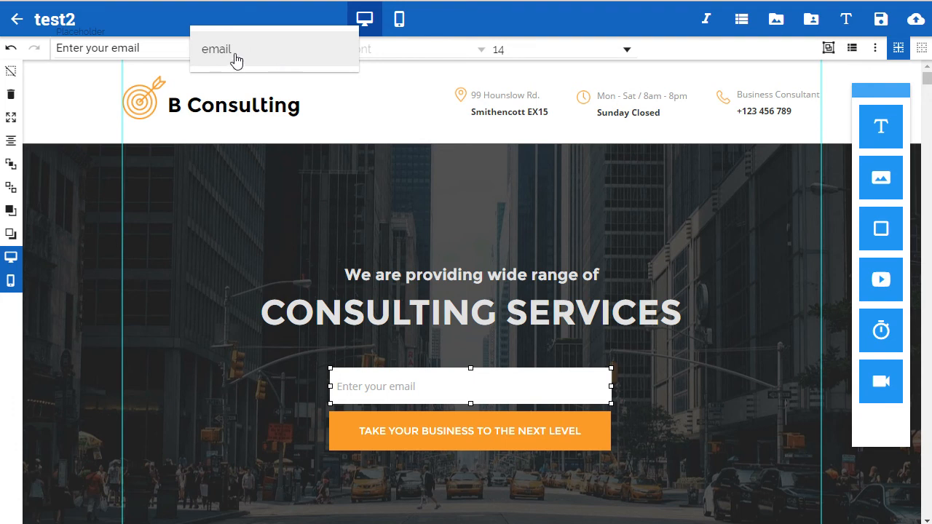
{"action": "left_click", "coordinate": [219, 49]}
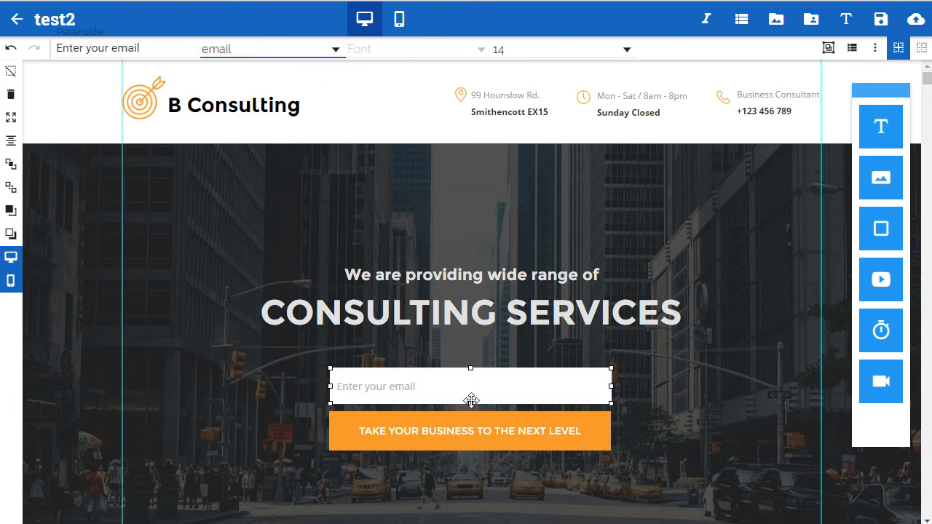
{"action": "mouse_move", "coordinate": [608, 386]}
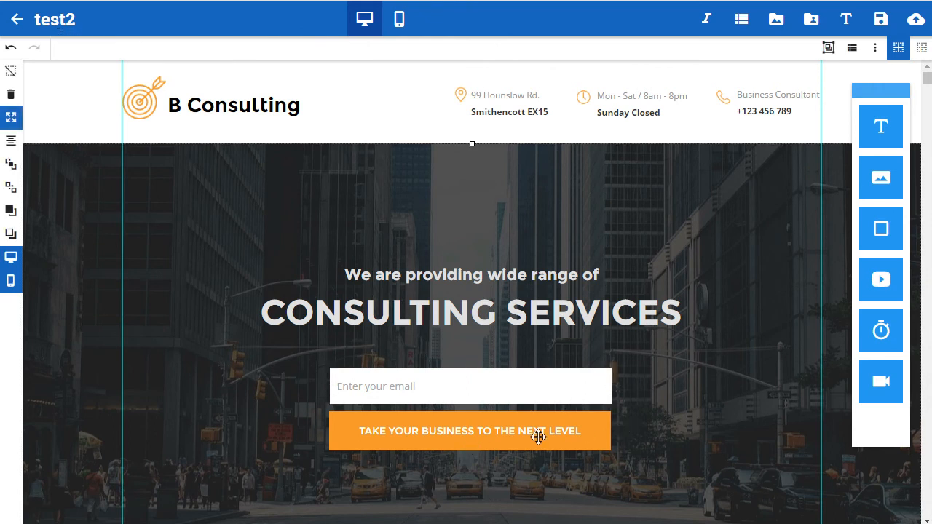
Step: Link the orange TAKE YOUR BUSINESS TO THE NEXT LEVEL button to the 'webinar rockstars' form
{"action": "left_click", "coordinate": [471, 430]}
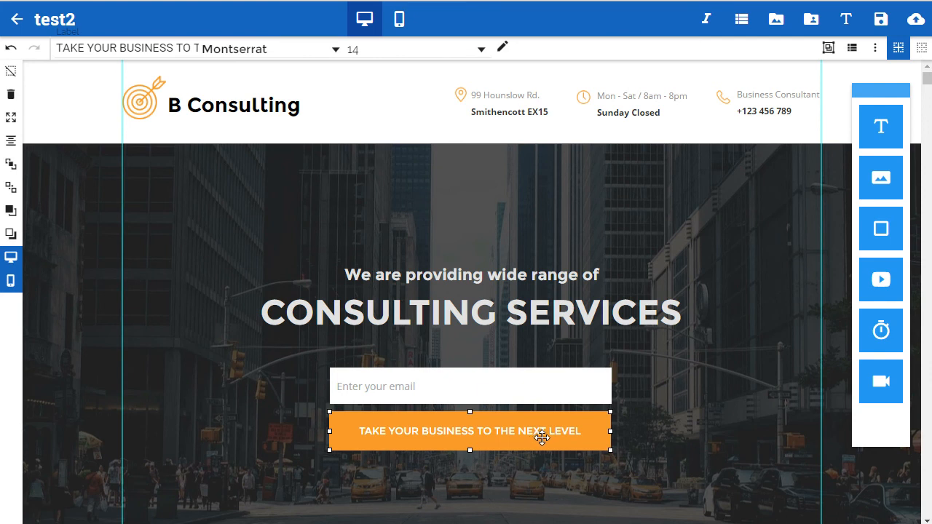
{"action": "mouse_move", "coordinate": [773, 26]}
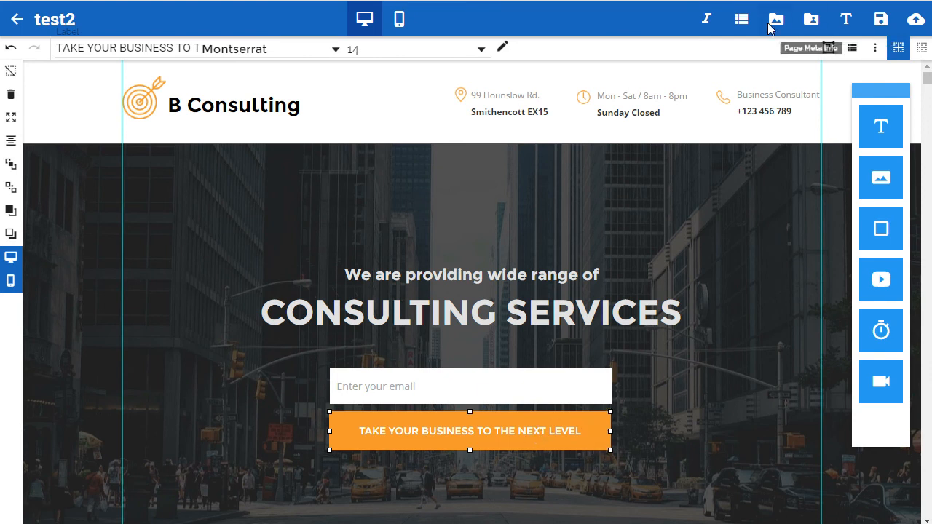
{"action": "mouse_move", "coordinate": [741, 20]}
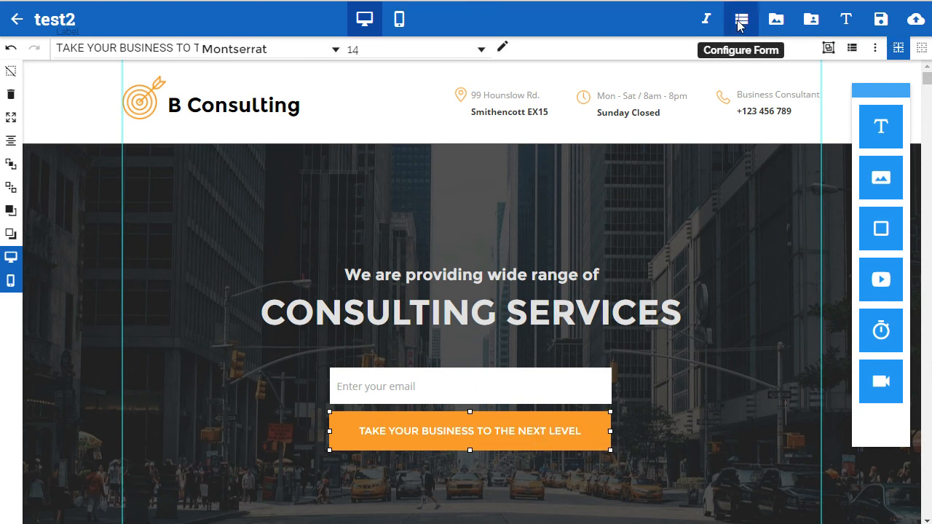
{"action": "left_click", "coordinate": [727, 19]}
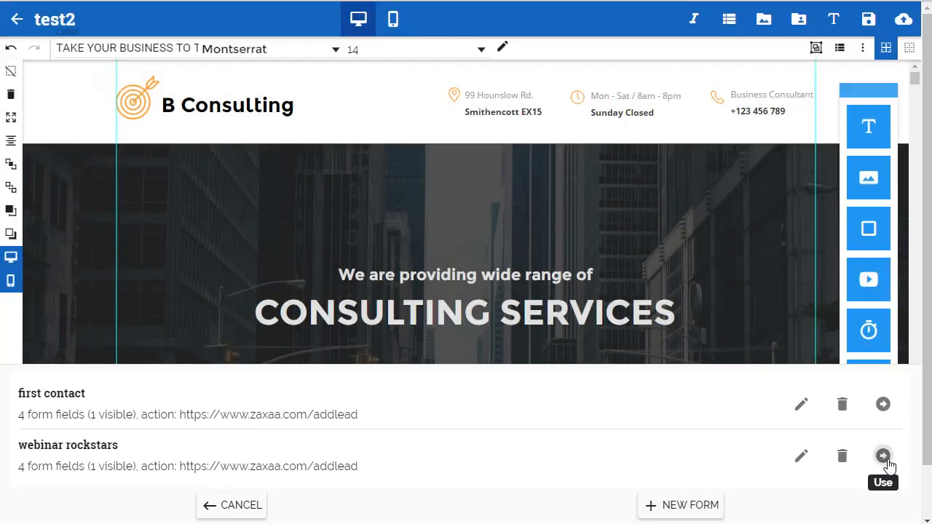
{"action": "left_click", "coordinate": [882, 454]}
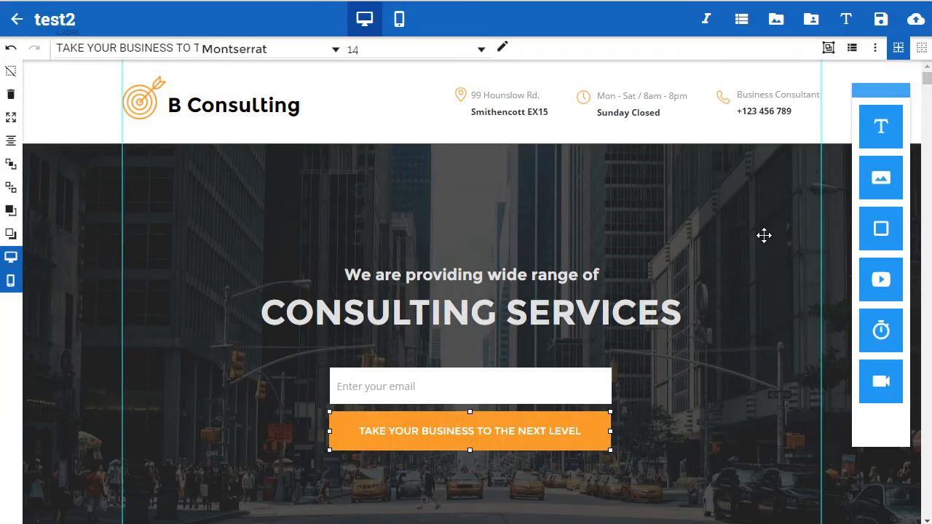
{"action": "mouse_move", "coordinate": [879, 19]}
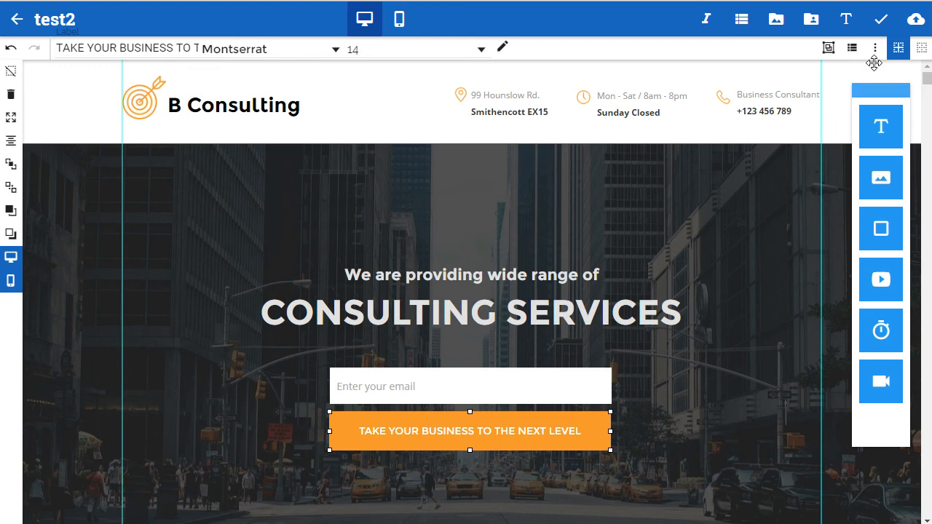
Step: Publish the test2 page with its Path changed from test2 to 'webinarticket'
{"action": "left_click", "coordinate": [917, 20]}
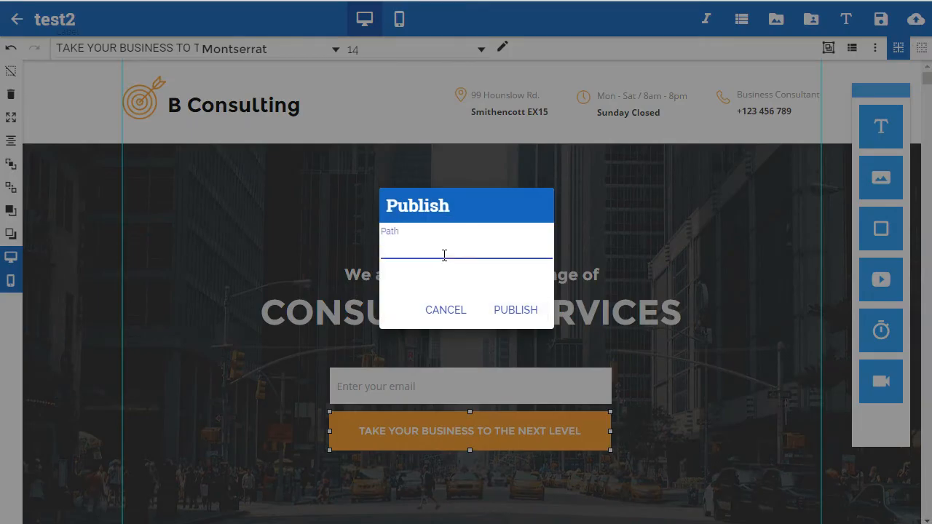
{"action": "type", "text": "test2"}
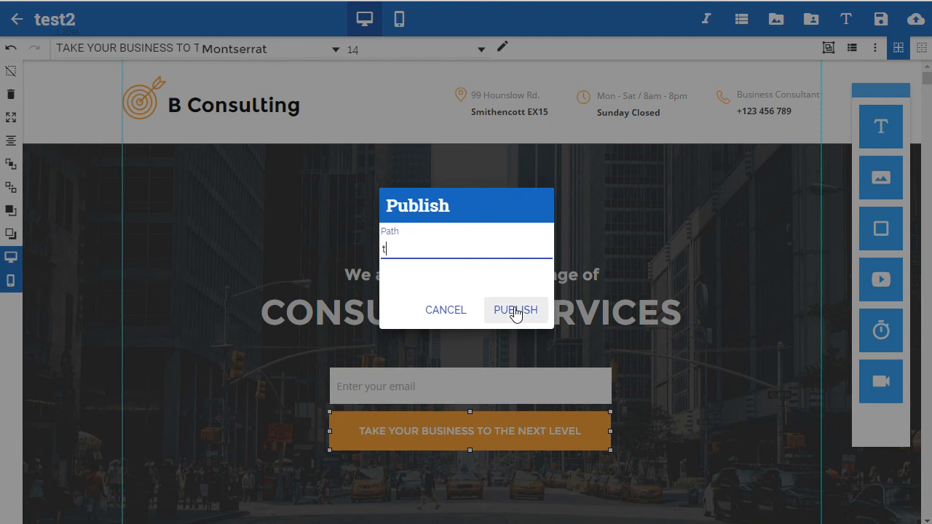
{"action": "key", "text": "Backspace"}
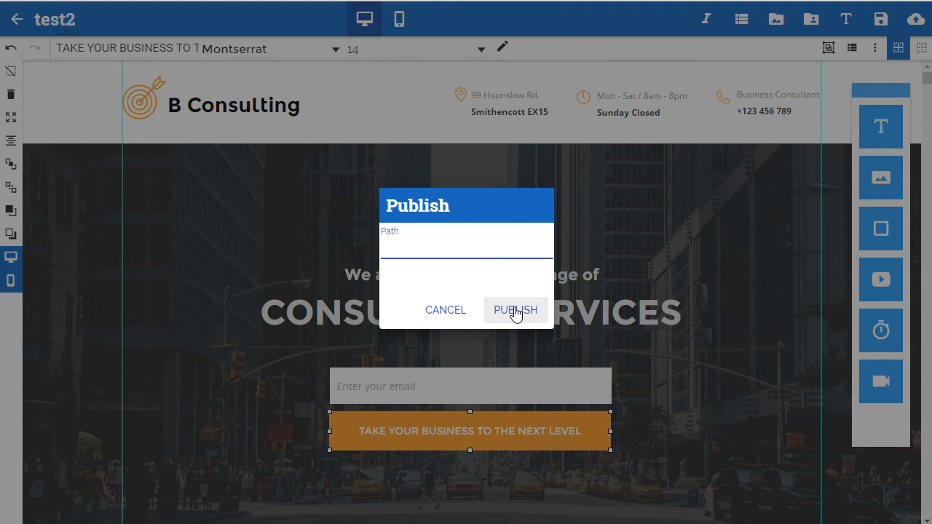
{"action": "type", "text": "webainrticket"}
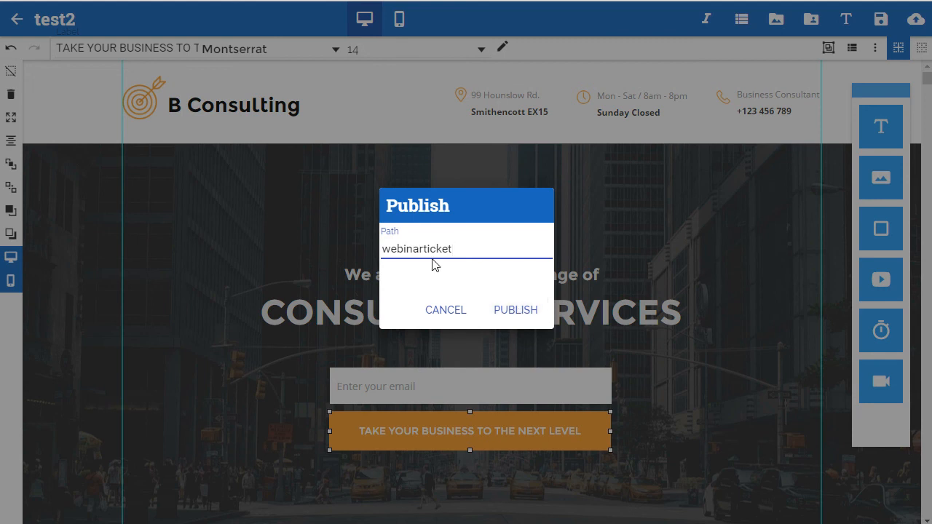
{"action": "left_click", "coordinate": [515, 309]}
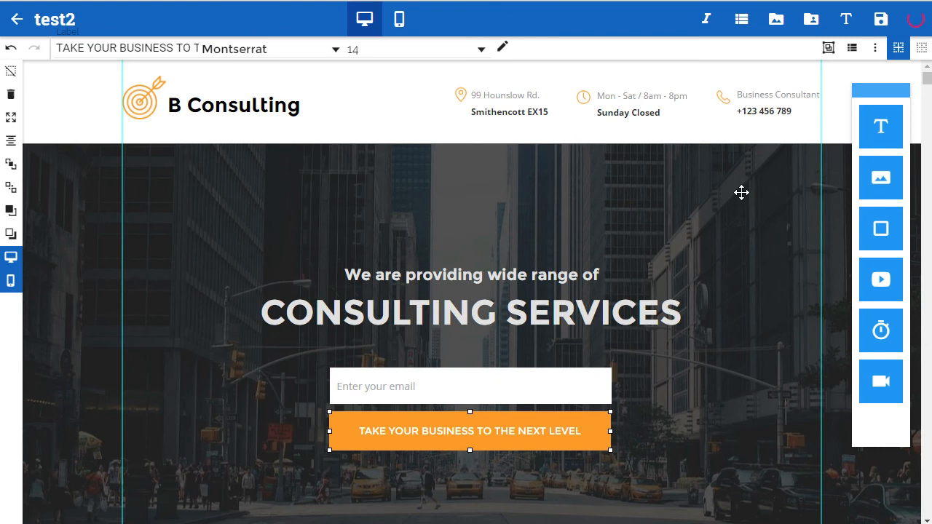
{"action": "mouse_move", "coordinate": [670, 18]}
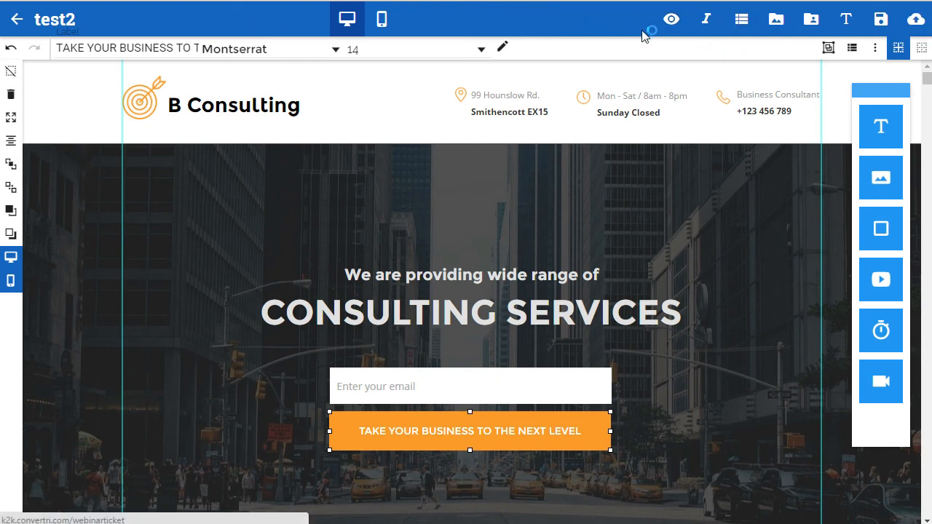
{"action": "mouse_move", "coordinate": [882, 19]}
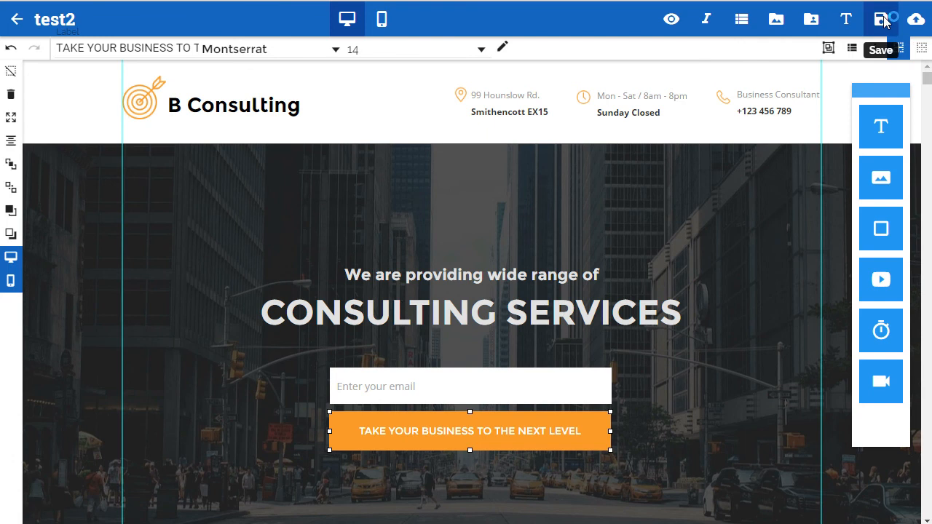
{"action": "mouse_move", "coordinate": [670, 20]}
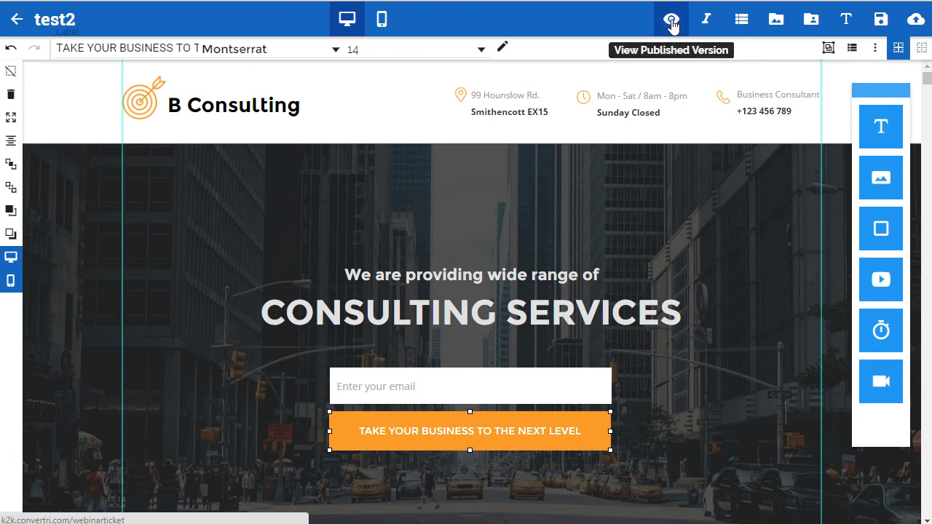
{"action": "left_click", "coordinate": [670, 19]}
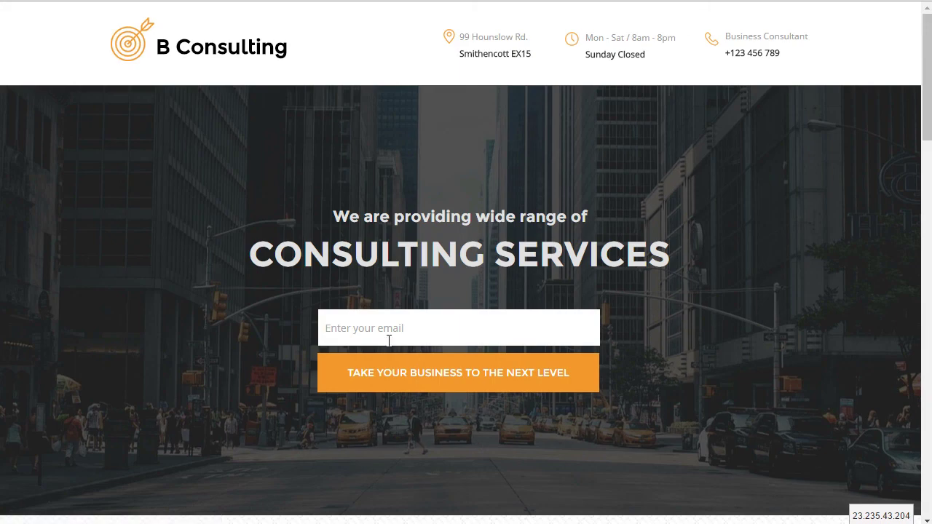
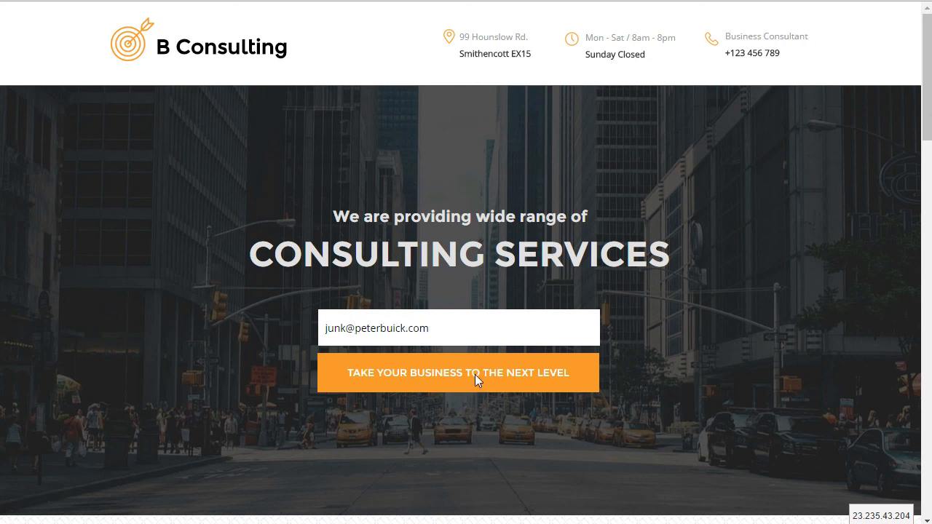
{"action": "left_click", "coordinate": [458, 373]}
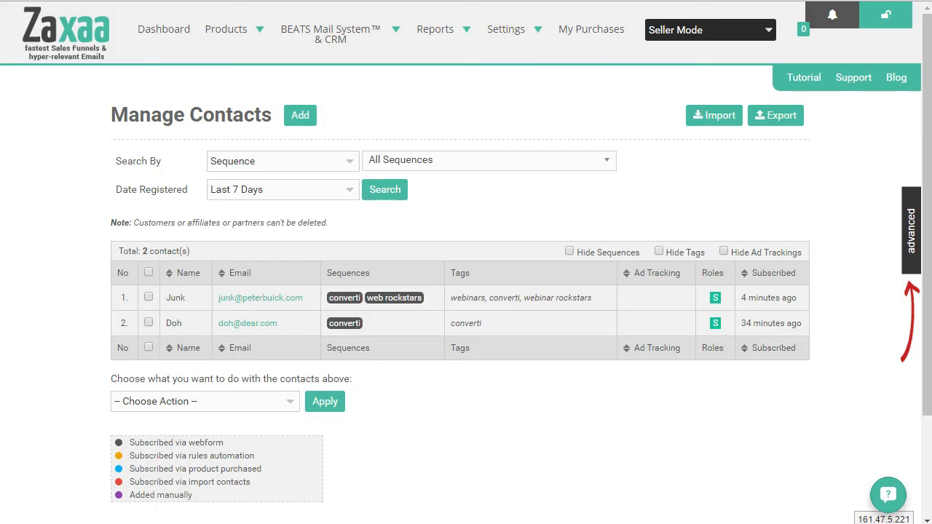
Step: Check the new Zaxaa contact's tags and highlight 'webinar rockstars'
{"action": "left_click", "coordinate": [332, 35]}
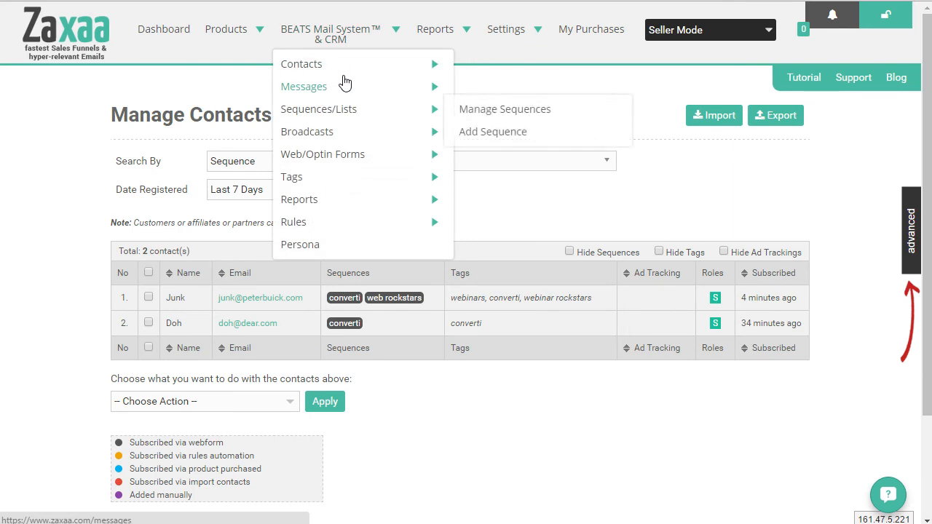
{"action": "mouse_move", "coordinate": [301, 64]}
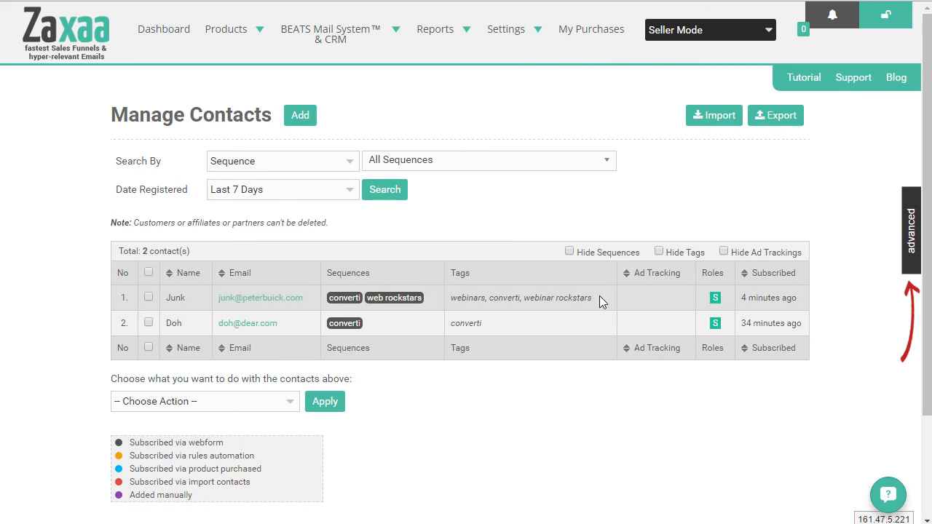
{"action": "double_click", "coordinate": [556, 297]}
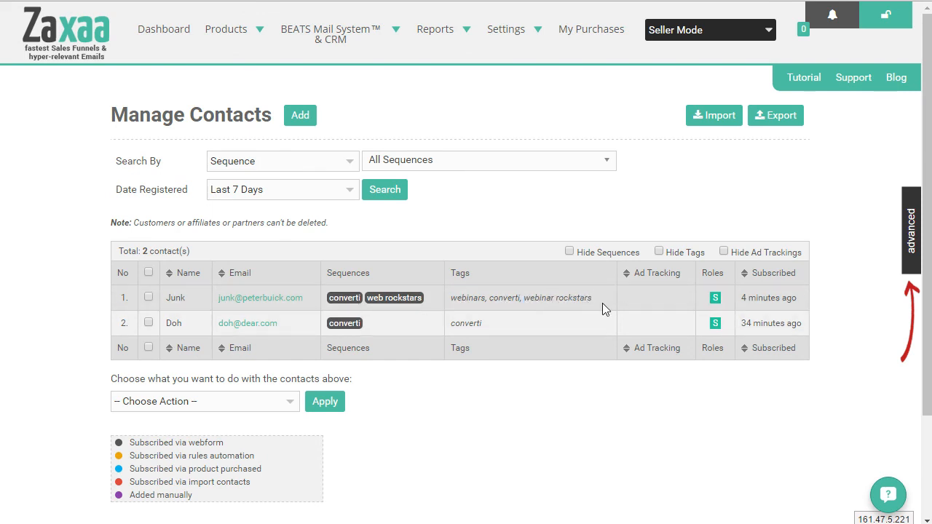
{"action": "double_click", "coordinate": [548, 296]}
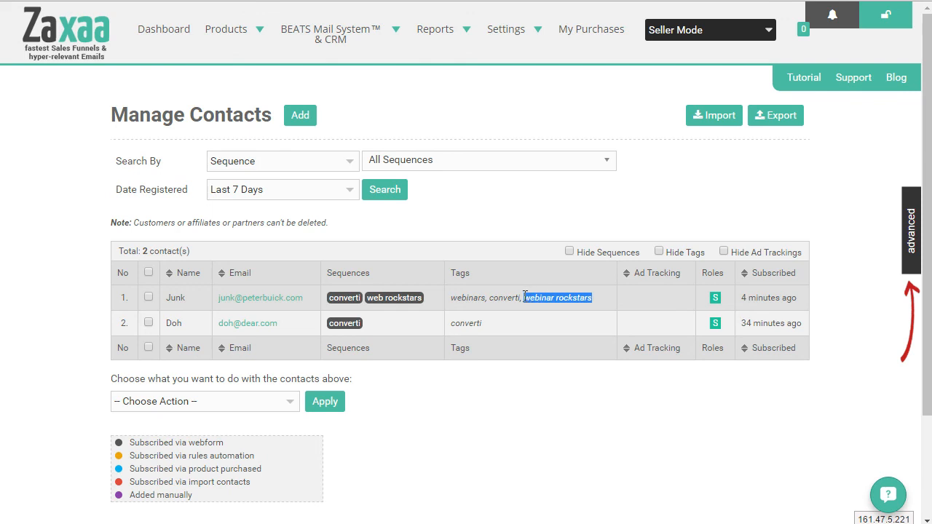
{"action": "mouse_move", "coordinate": [509, 298]}
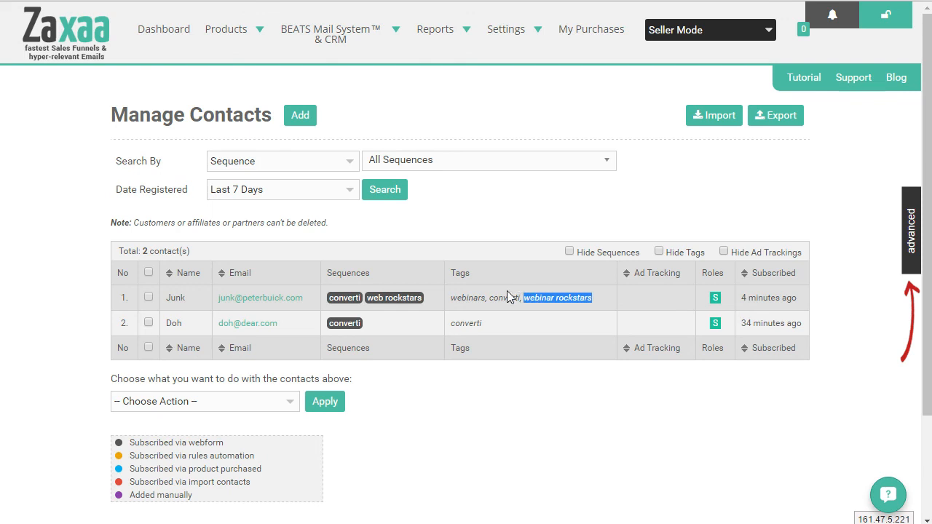
{"action": "mouse_move", "coordinate": [791, 225]}
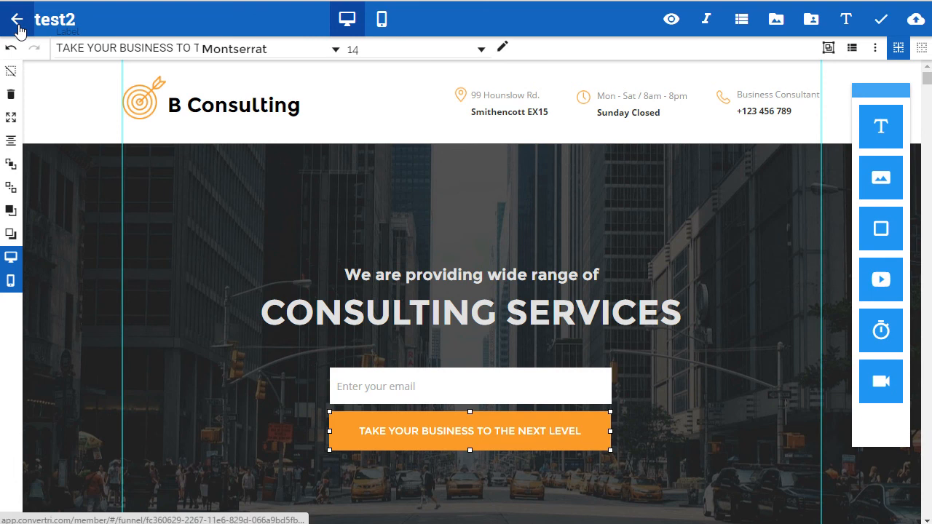
Step: From the webinar rockstars funnel, preview the test2 page live at k2k.convertri.com/webinarticket
{"action": "left_click", "coordinate": [20, 20]}
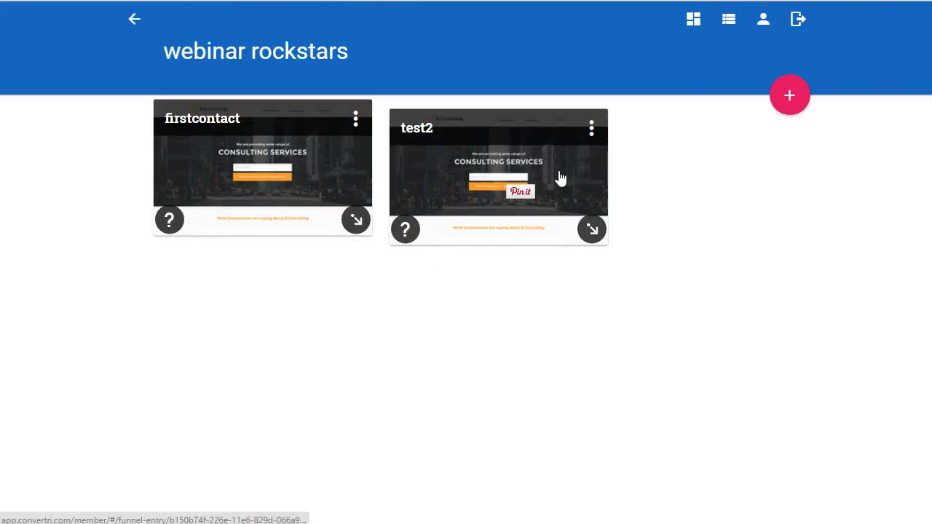
{"action": "mouse_move", "coordinate": [591, 131]}
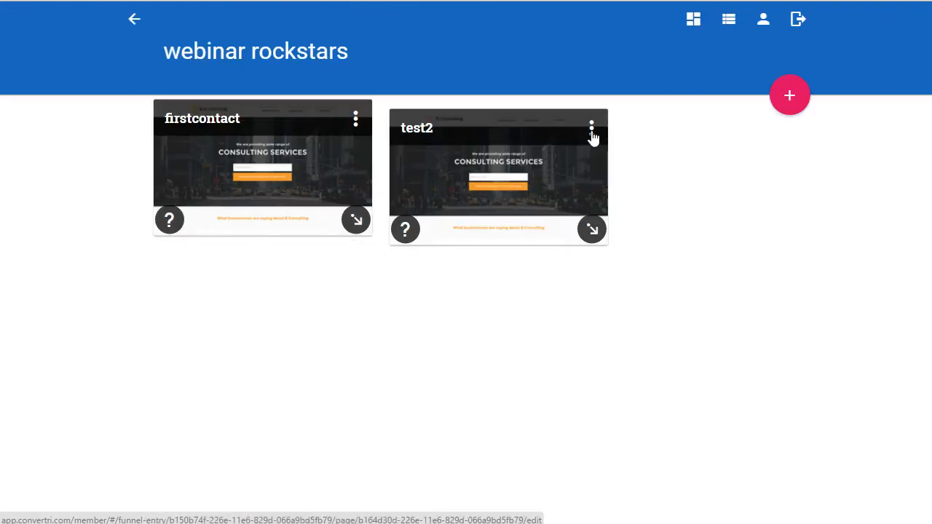
{"action": "left_click", "coordinate": [591, 128]}
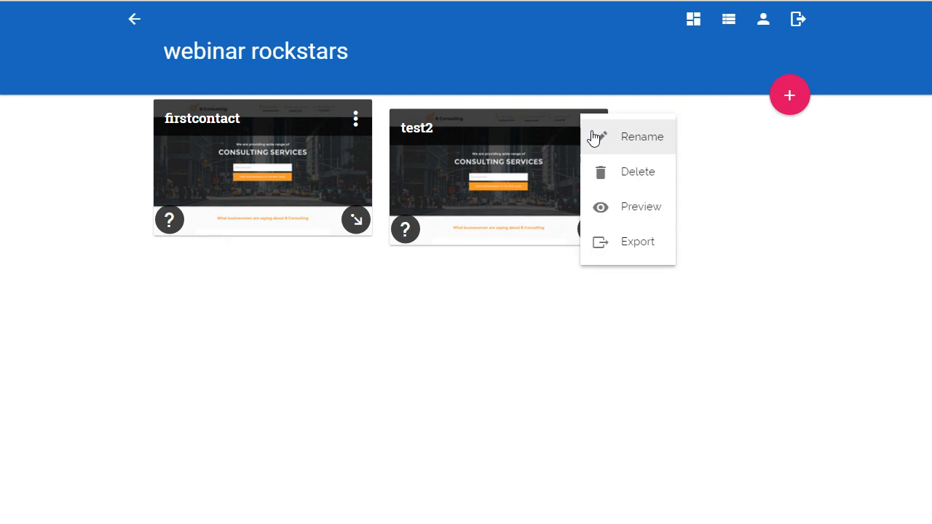
{"action": "mouse_move", "coordinate": [649, 209]}
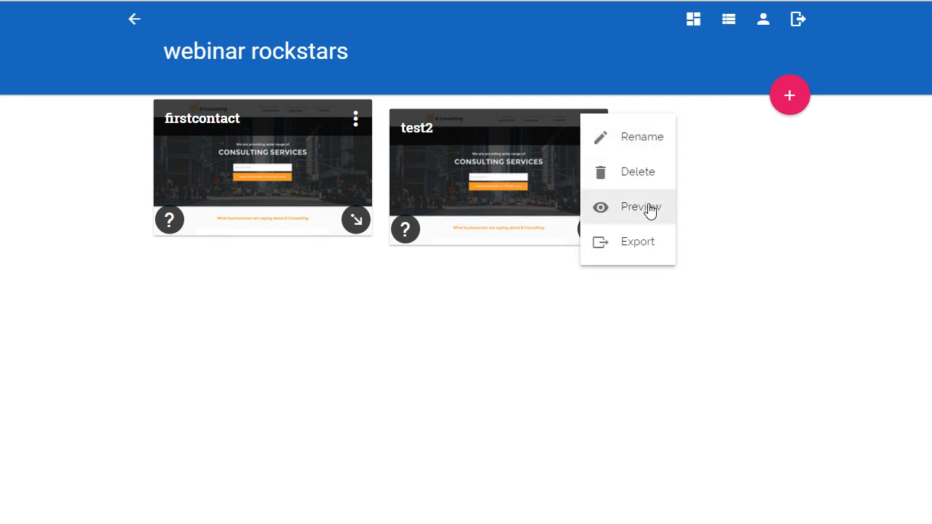
{"action": "mouse_move", "coordinate": [643, 212]}
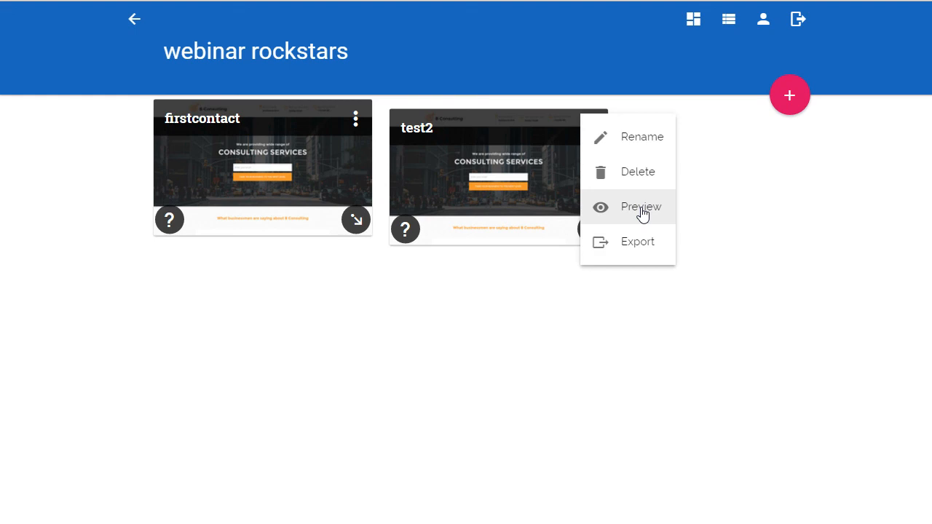
{"action": "left_click", "coordinate": [640, 207]}
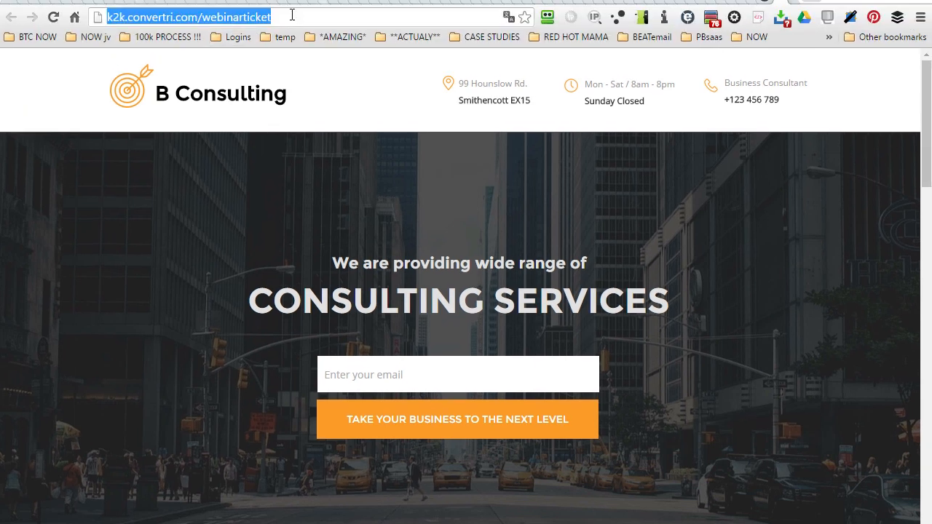
{"action": "left_click", "coordinate": [289, 16]}
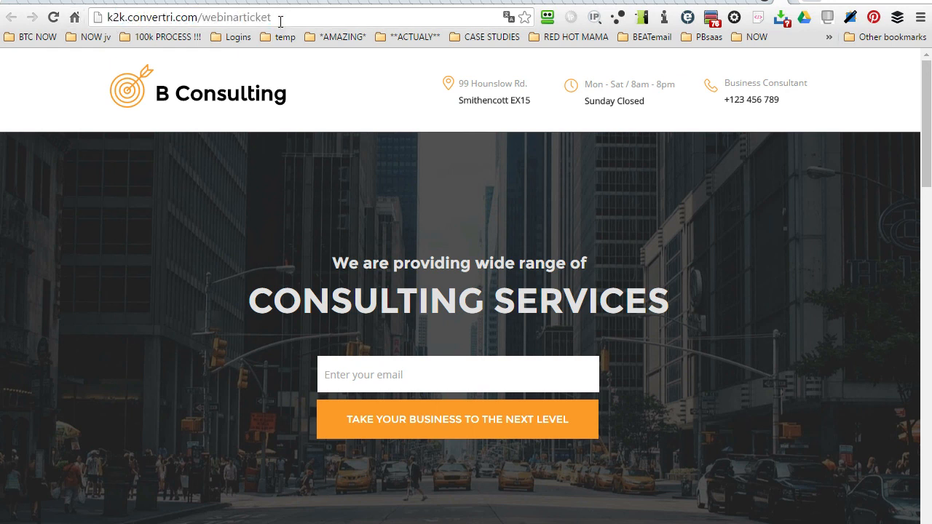
{"action": "double_click", "coordinate": [240, 18]}
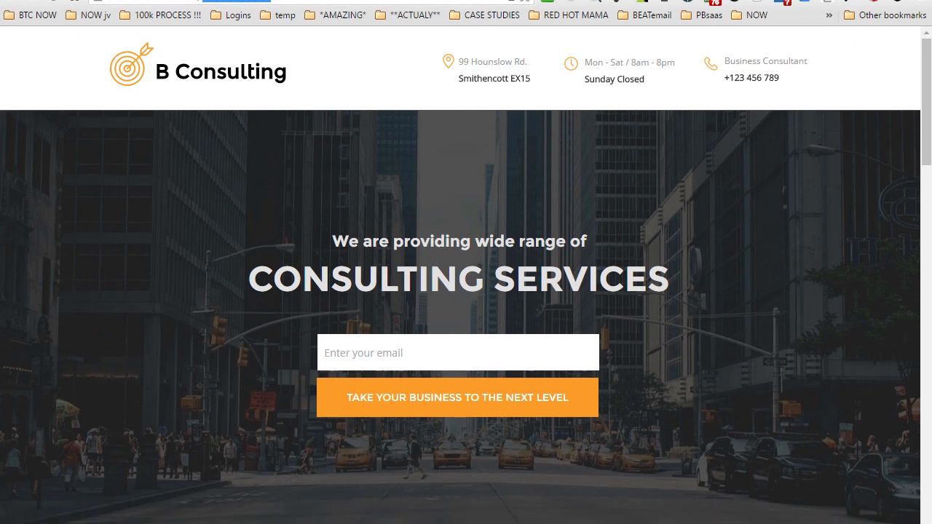
{"action": "scroll", "scroll_direction": "down", "scroll_amount": 3}
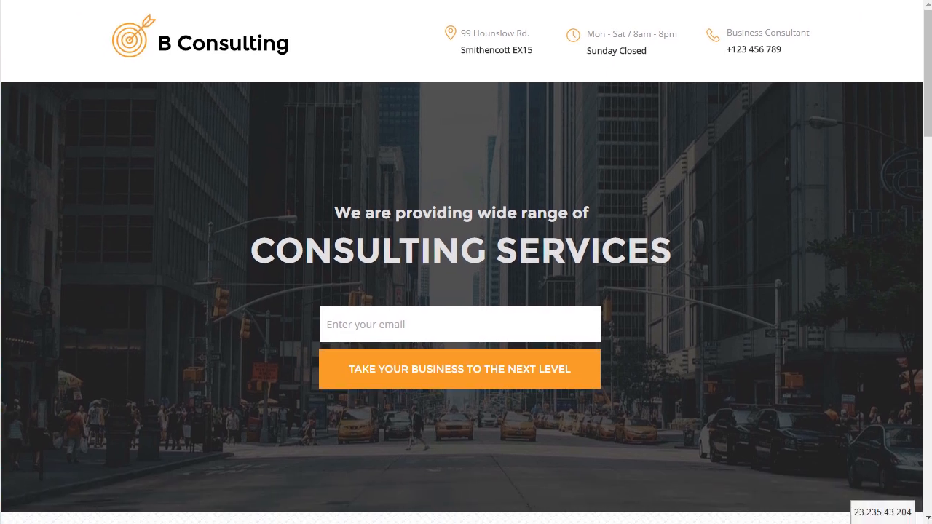
{"action": "mouse_move", "coordinate": [329, 250]}
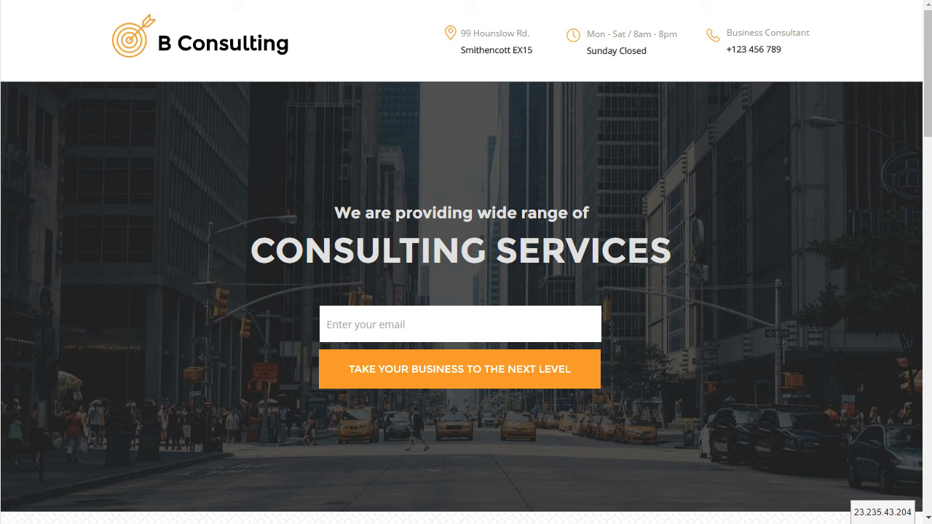
{"action": "mouse_move", "coordinate": [483, 351]}
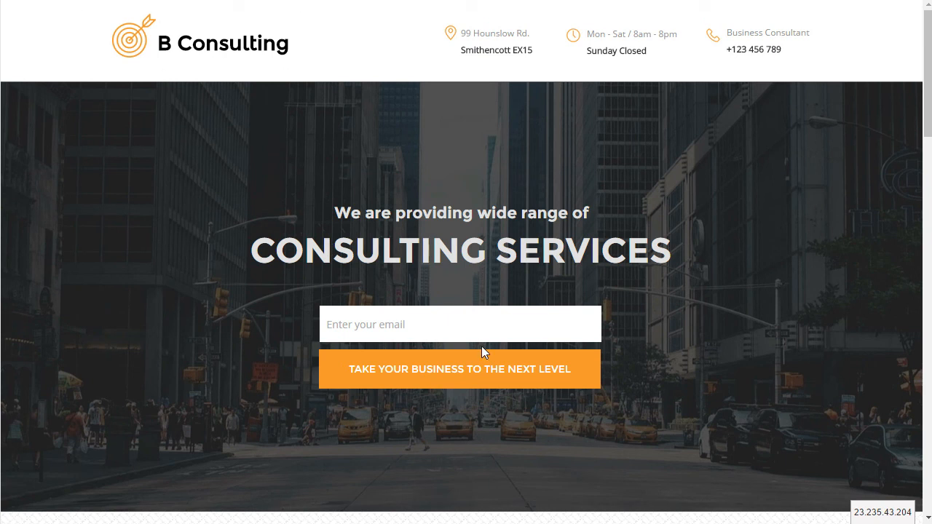
{"action": "type", "text": "http://k2k.convertri.com/webinarticket"}
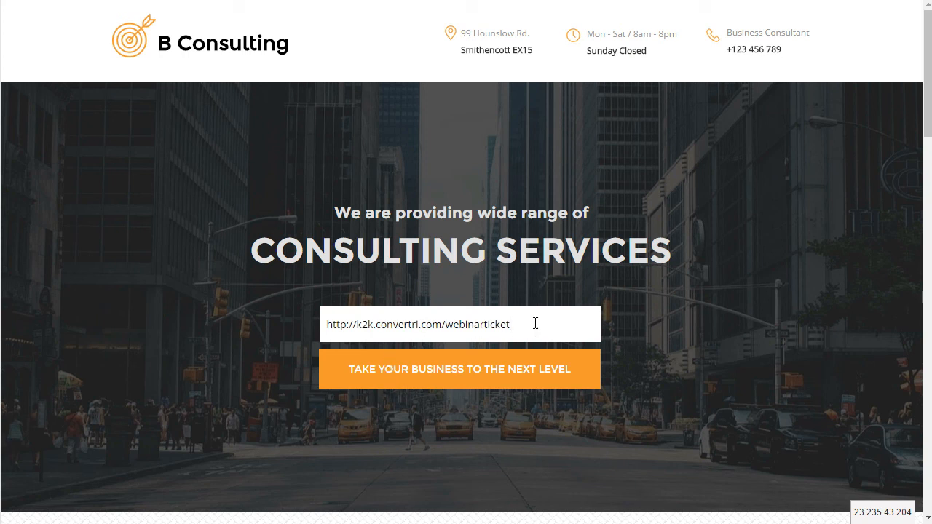
{"action": "mouse_move", "coordinate": [704, 247]}
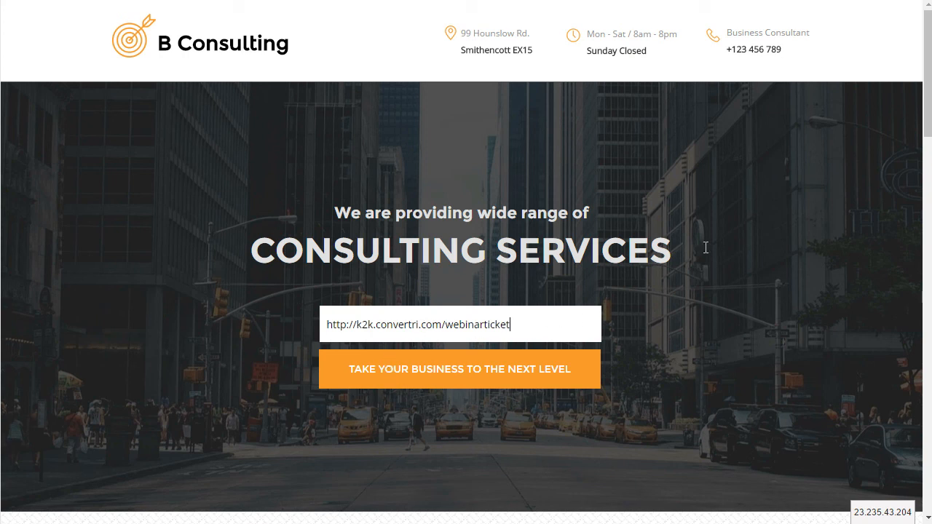
{"action": "mouse_move", "coordinate": [553, 320]}
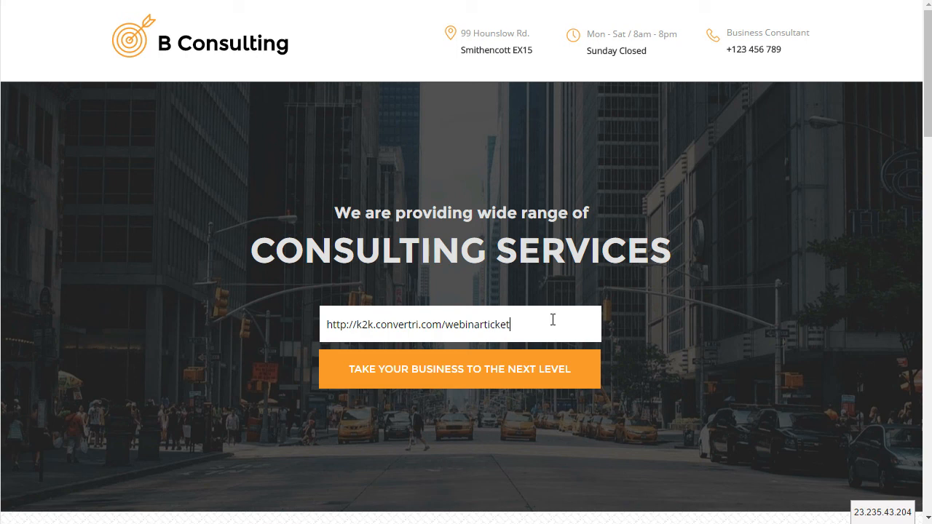
{"action": "mouse_move", "coordinate": [804, 451]}
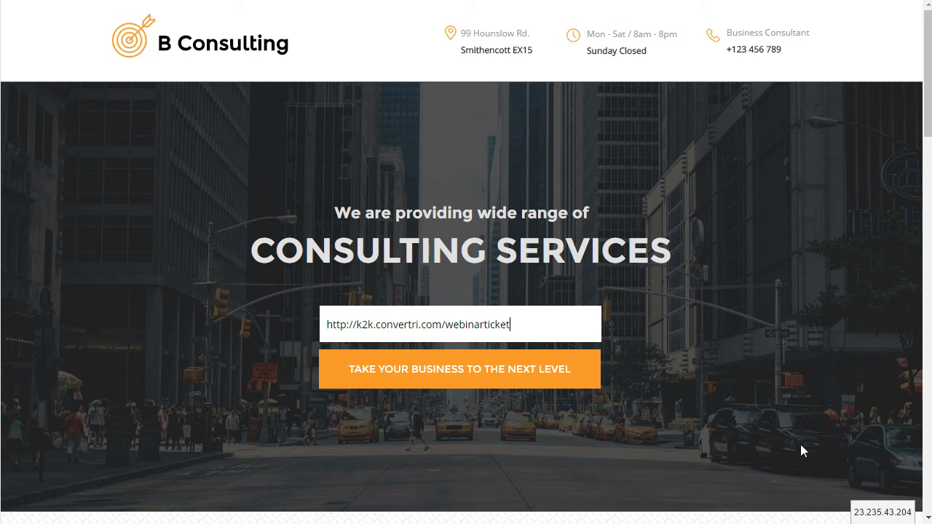